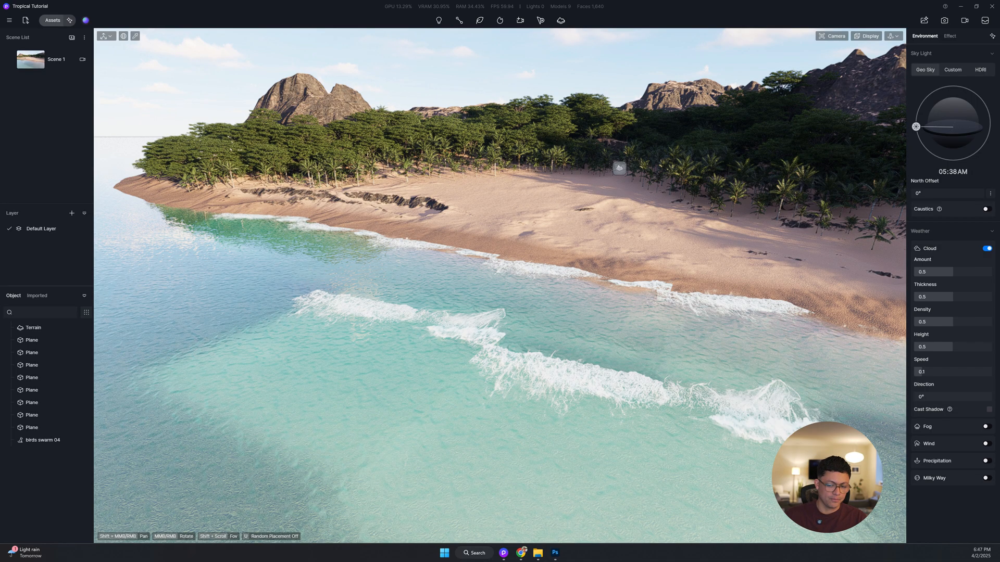
pyautogui.moveTo(733, 319)
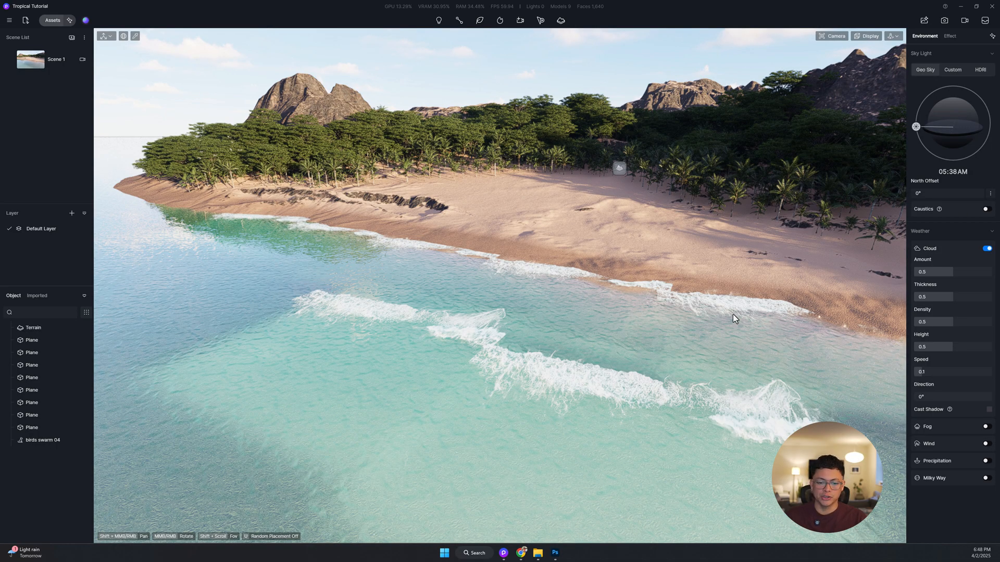
# Check the viewport Display dropdown's realtime quality mode while reviewing the foam wave planes.
pyautogui.click(866, 35)
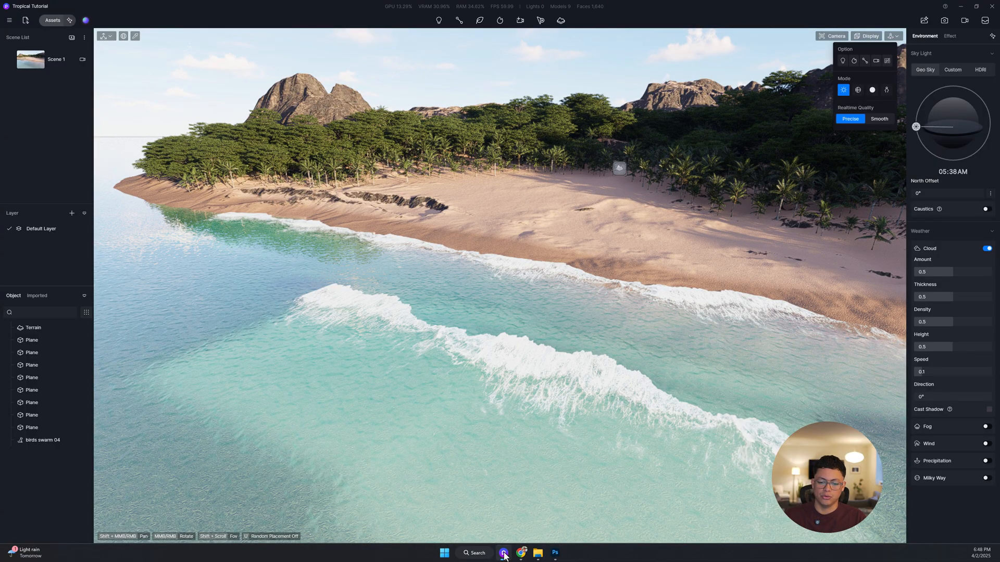
pyautogui.click(521, 553)
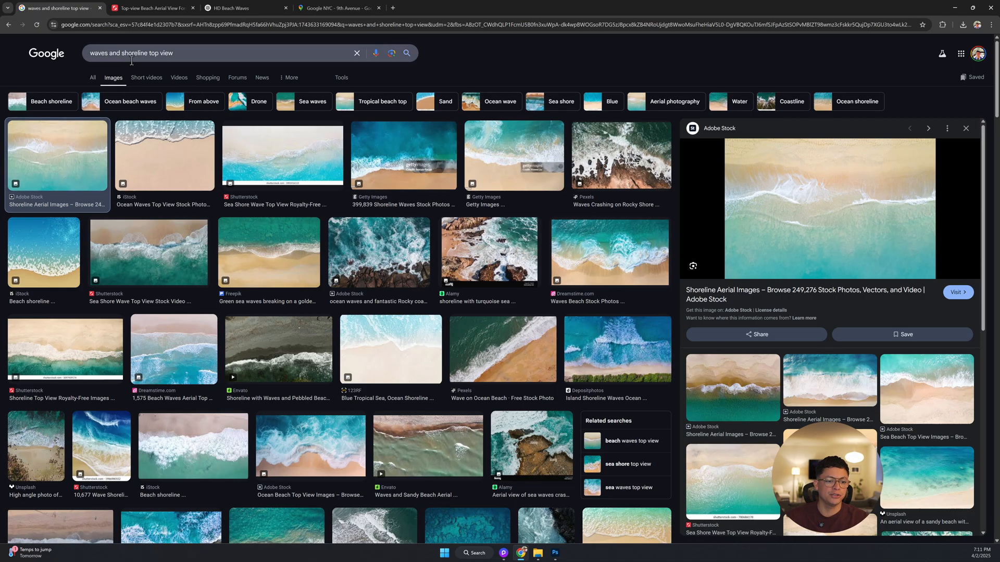
pyautogui.moveTo(330, 185)
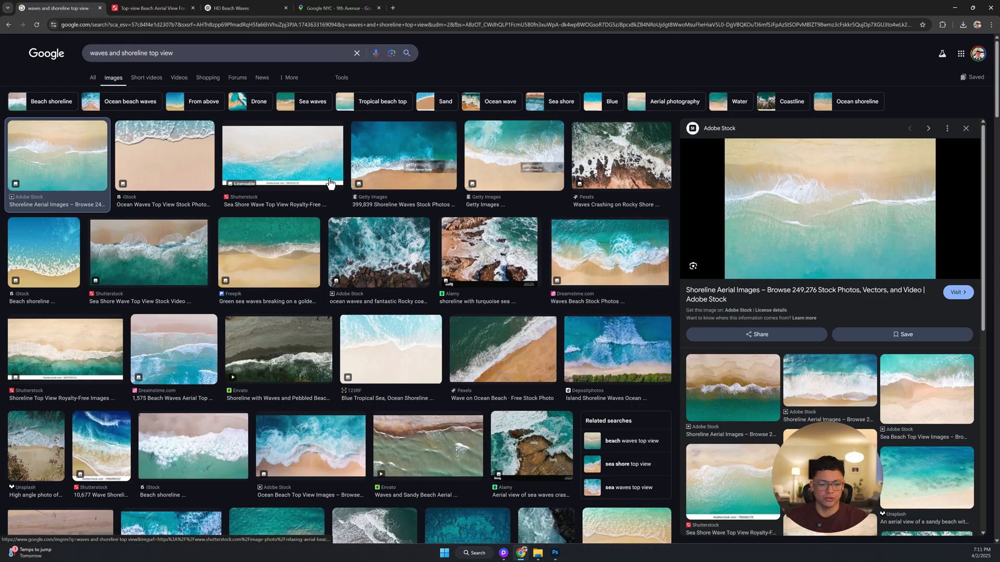
pyautogui.moveTo(309, 268)
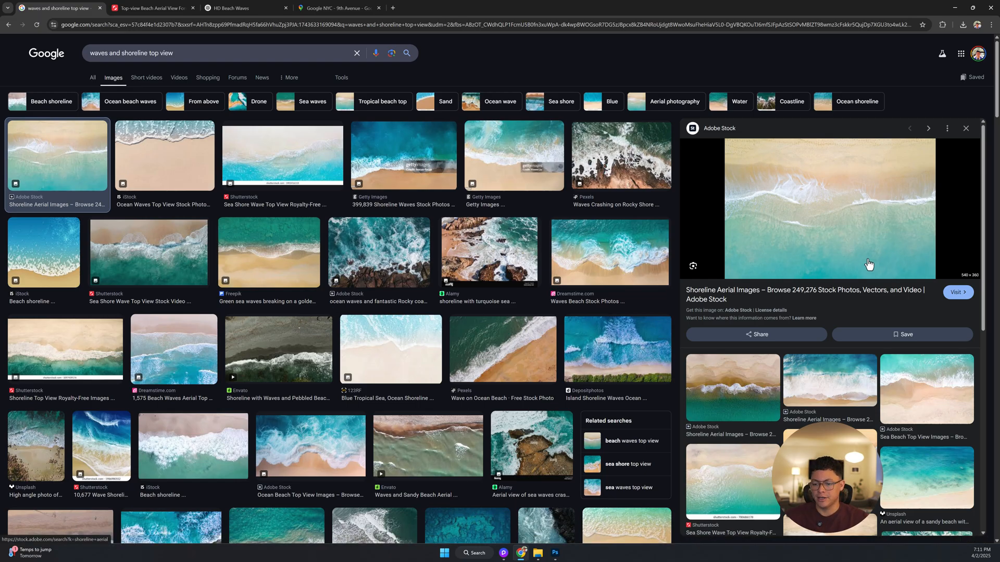
pyautogui.moveTo(848, 261)
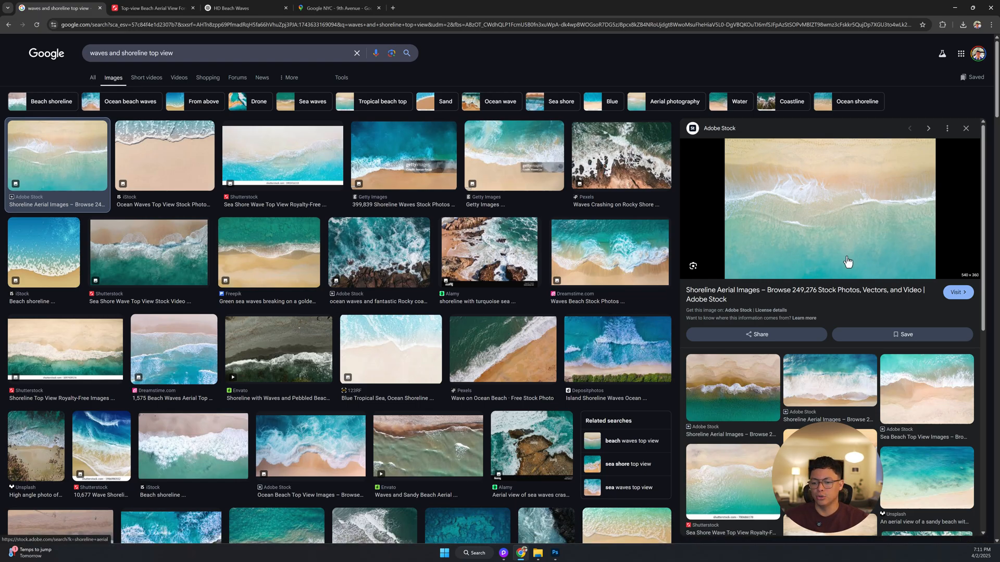
pyautogui.moveTo(739, 156)
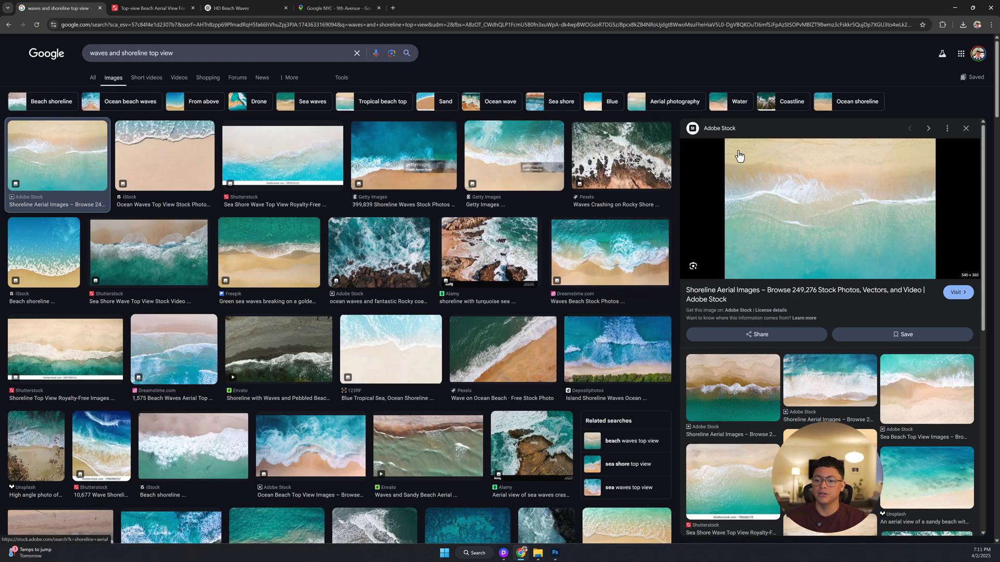
pyautogui.moveTo(800, 179)
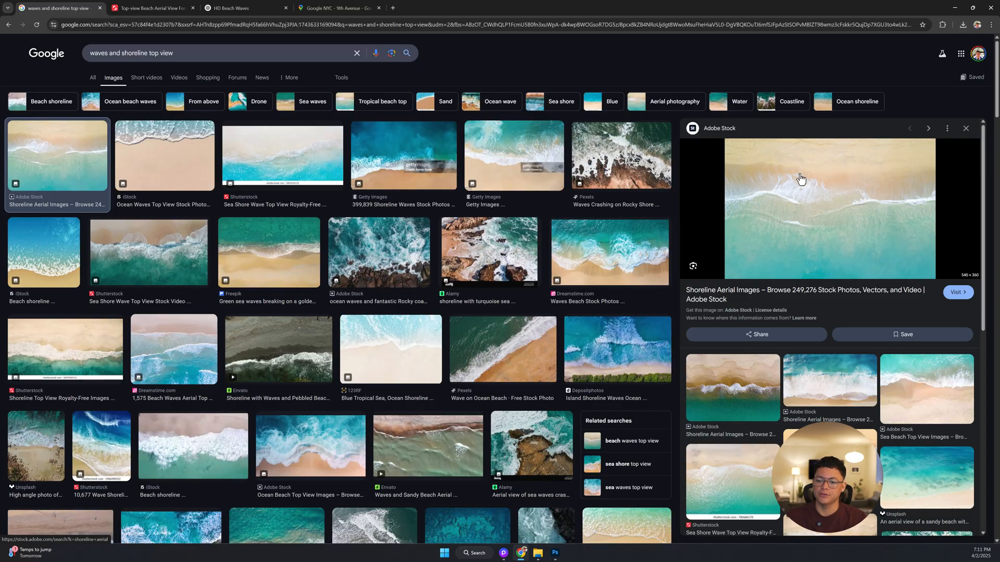
pyautogui.moveTo(803, 203)
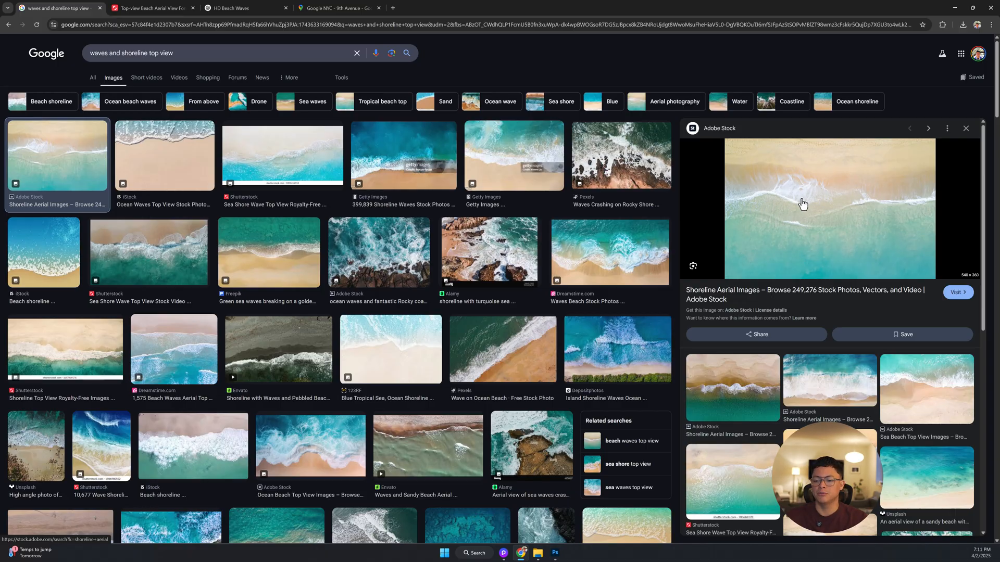
pyautogui.moveTo(781, 185)
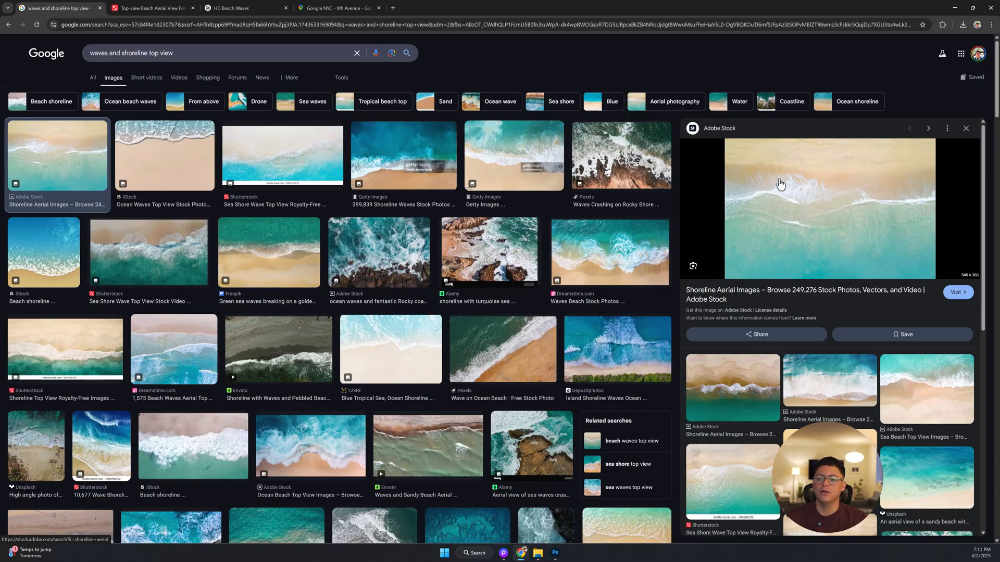
pyautogui.moveTo(840, 184)
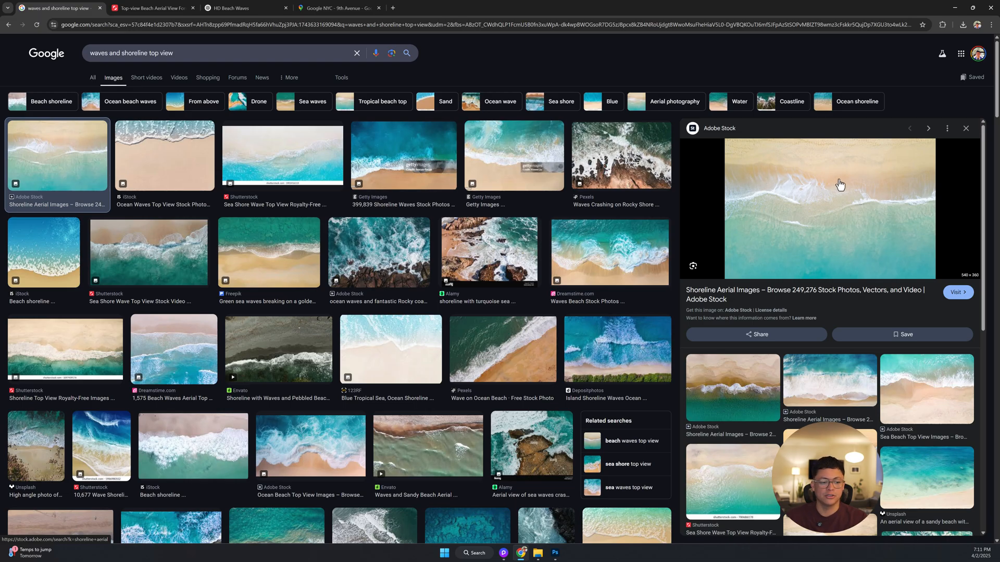
pyautogui.moveTo(784, 198)
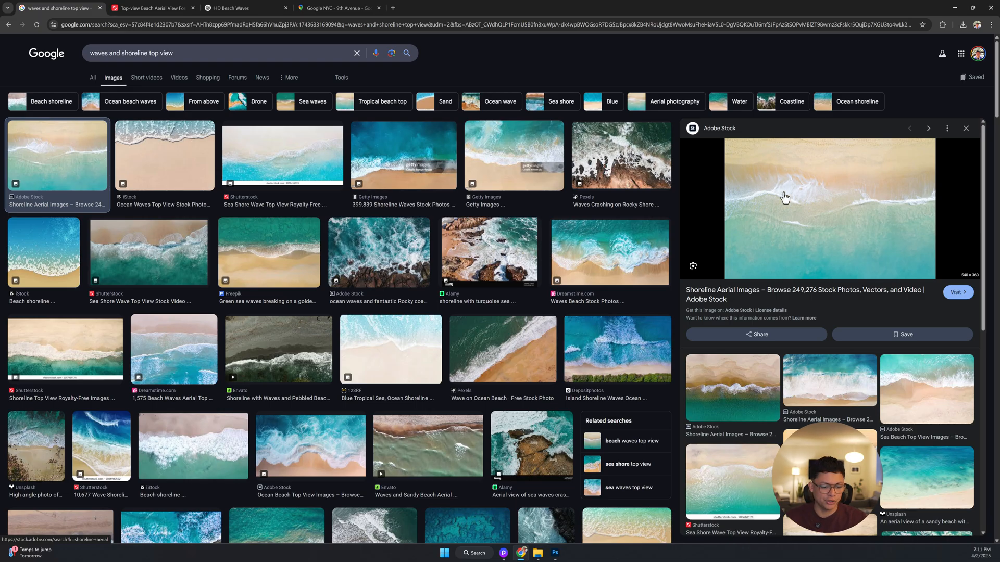
# Preview several top-view shoreline wave photos from the Google Images results.
pyautogui.click(267, 252)
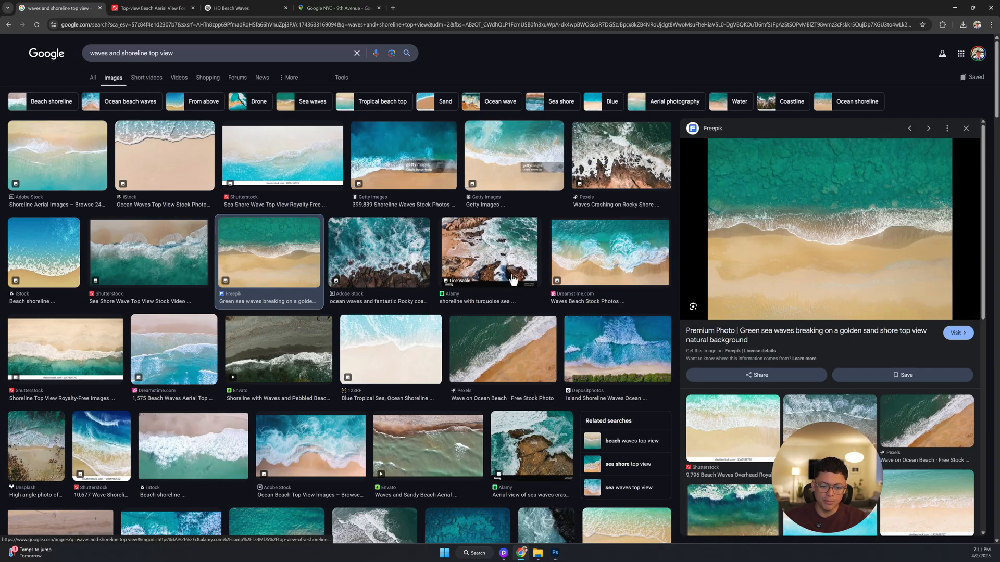
pyautogui.click(389, 348)
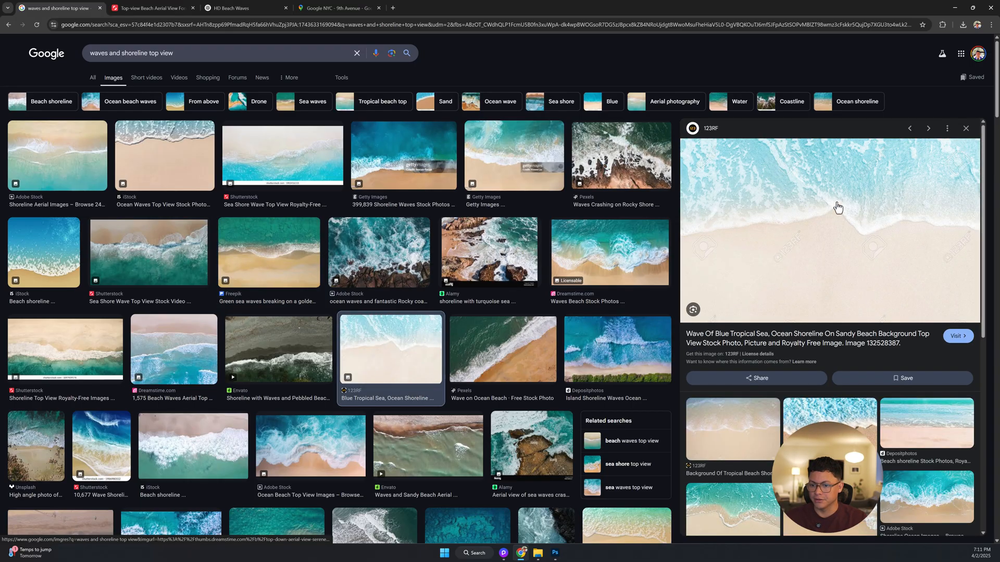
pyautogui.moveTo(723, 255)
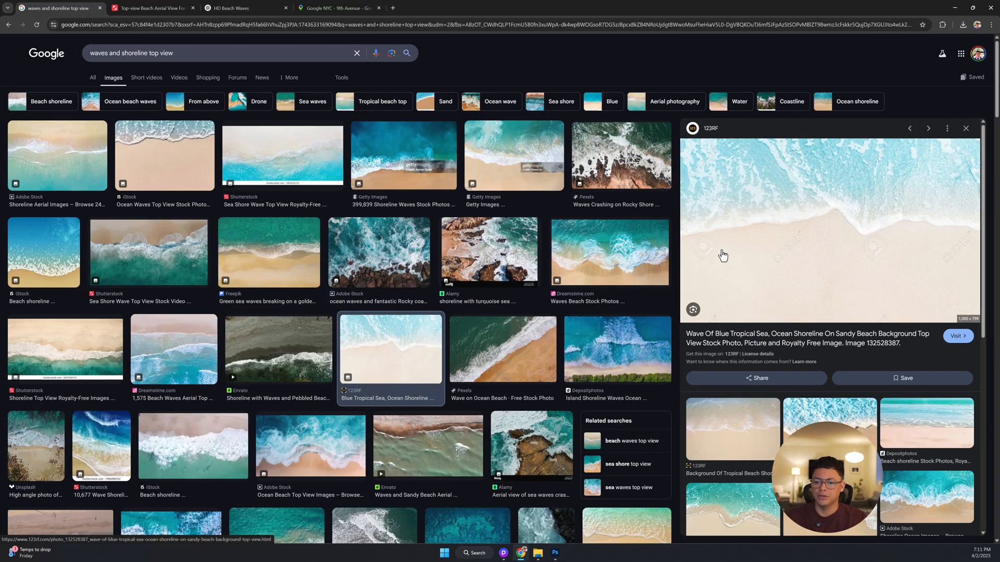
pyautogui.moveTo(738, 162)
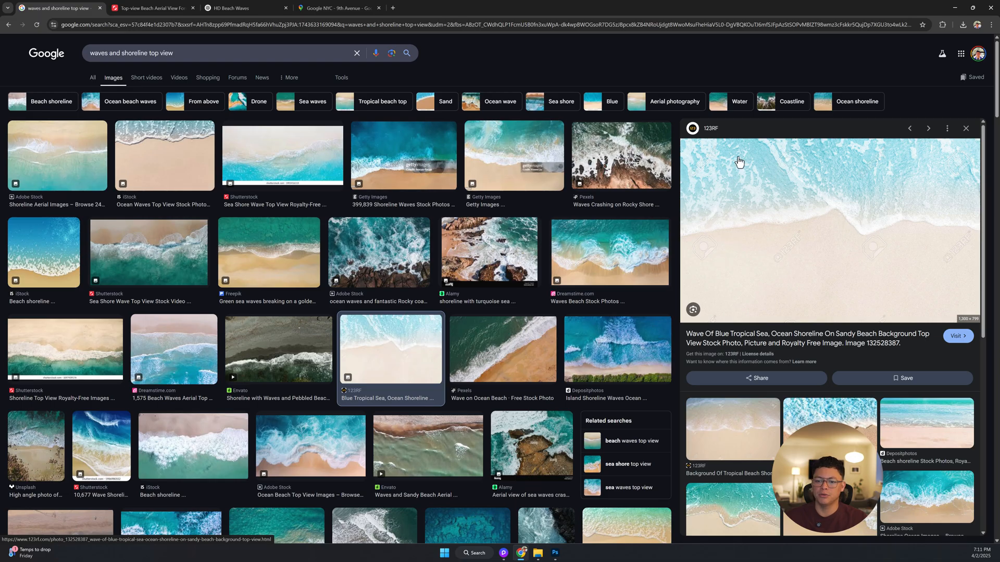
pyautogui.moveTo(823, 161)
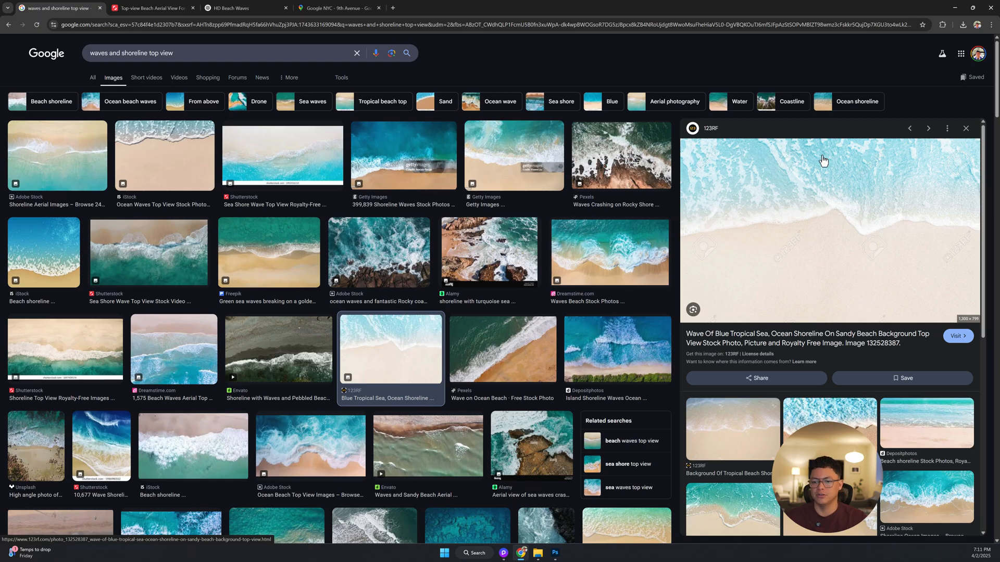
pyautogui.click(173, 349)
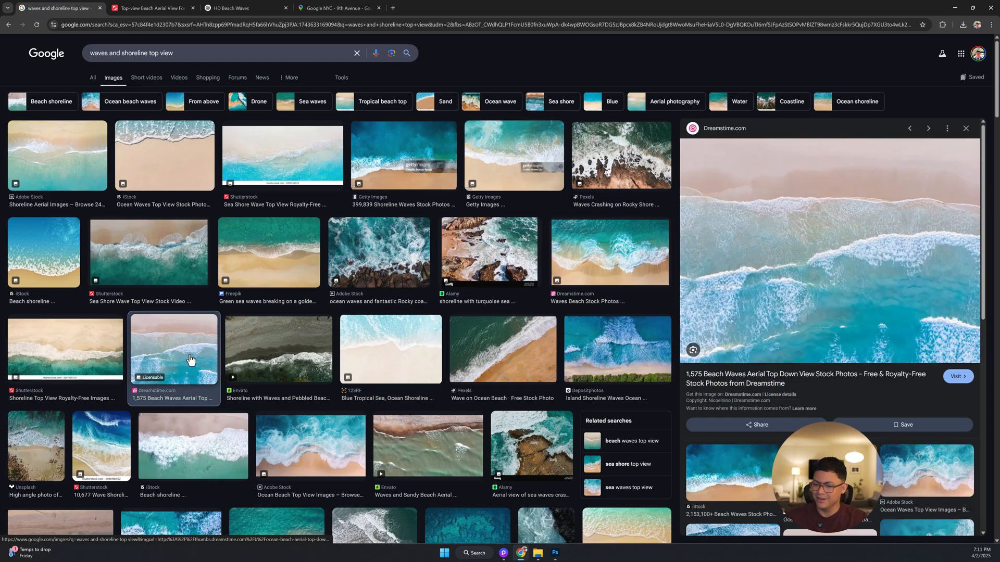
pyautogui.moveTo(784, 193)
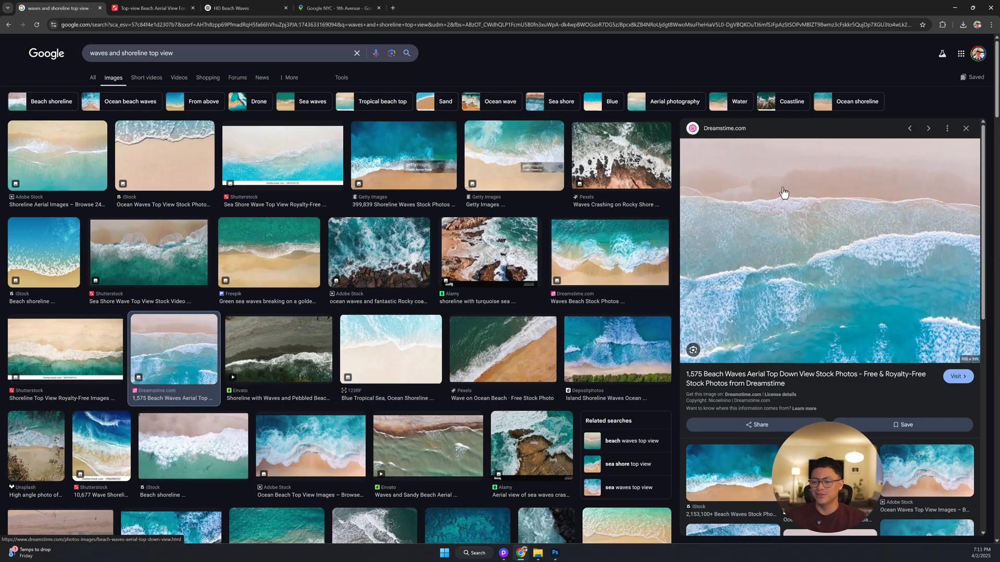
pyautogui.moveTo(926, 374)
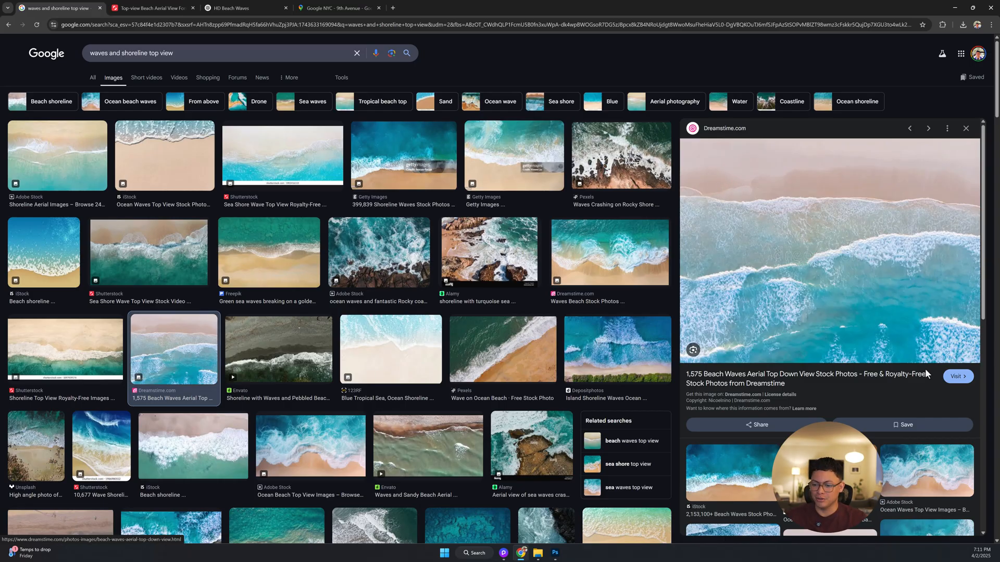
pyautogui.moveTo(948, 357)
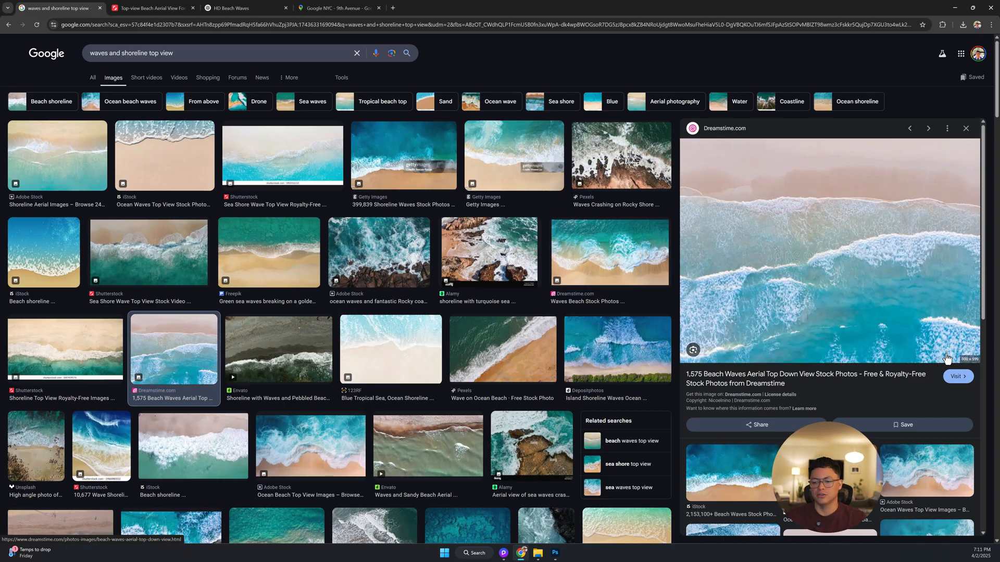
pyautogui.moveTo(937, 369)
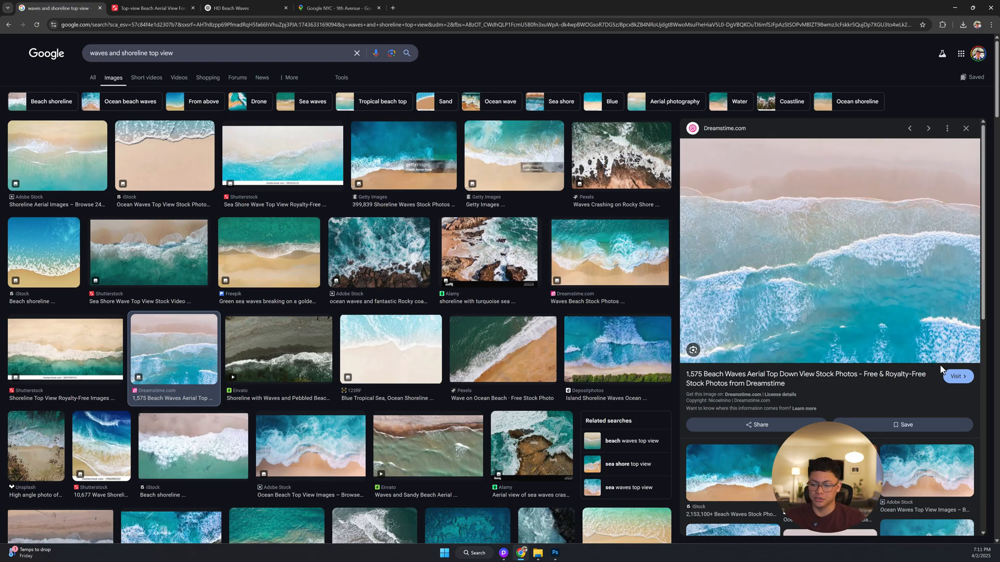
pyautogui.moveTo(902, 370)
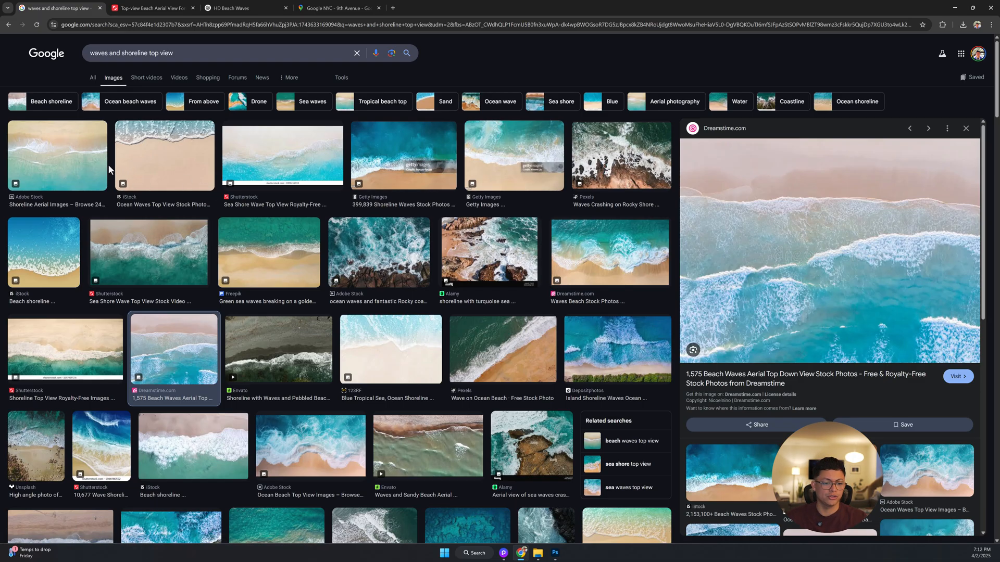
pyautogui.moveTo(378, 253)
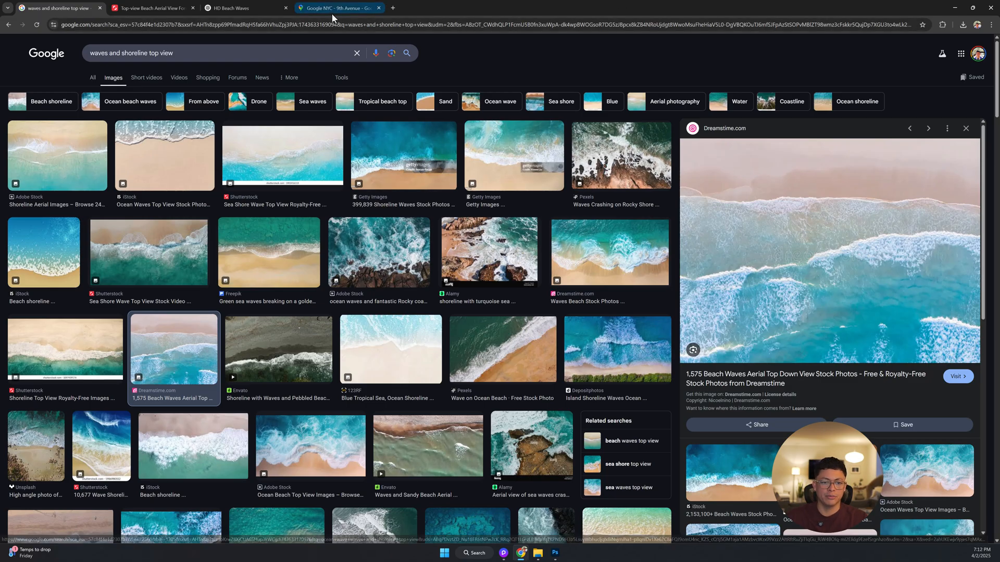
# Bring up the Google Maps satellite view of a sandy coastline with breaking surf.
pyautogui.click(335, 8)
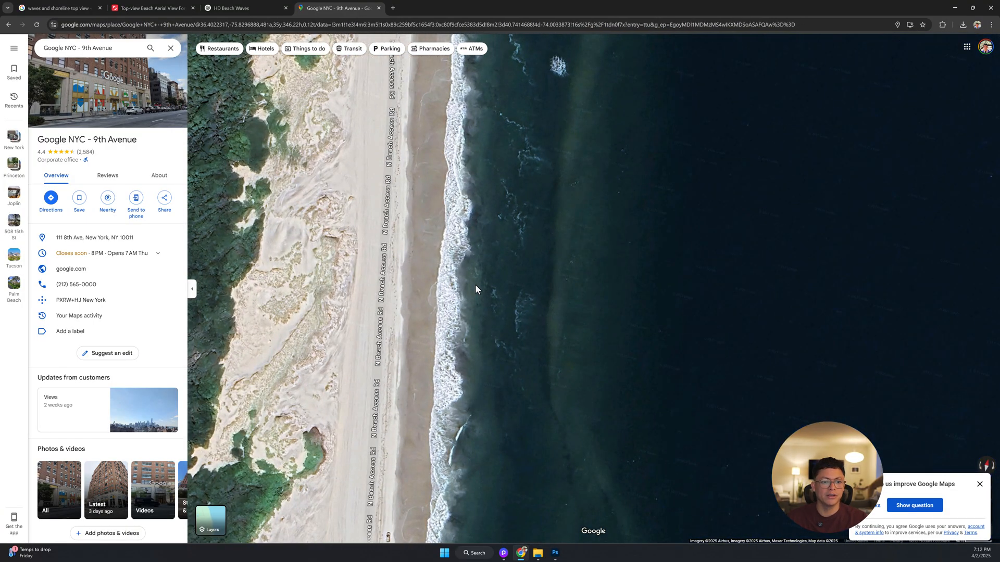
# Download ChatGPT's generated HD top-down beach waves image as a PNG.
pyautogui.click(236, 8)
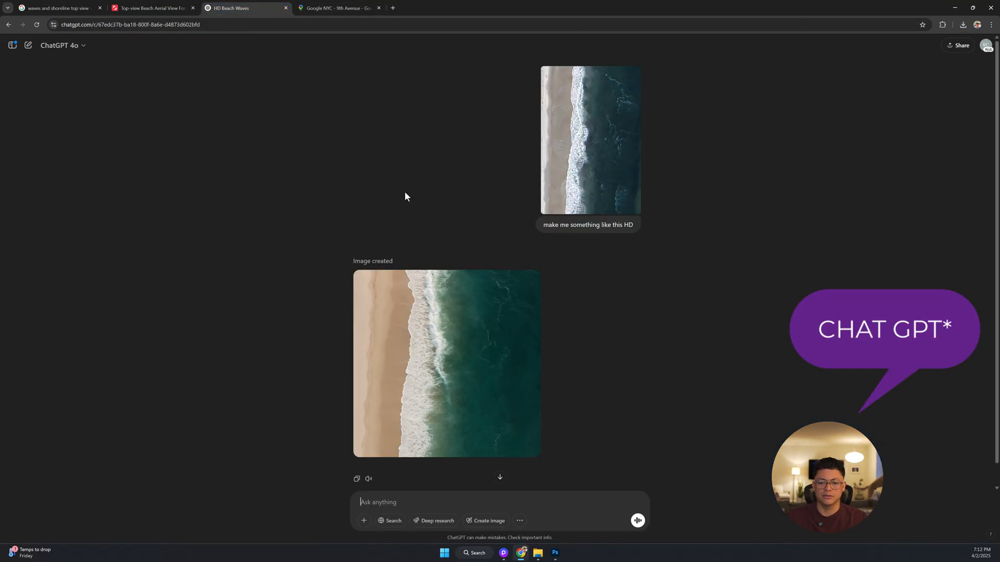
pyautogui.moveTo(566, 236)
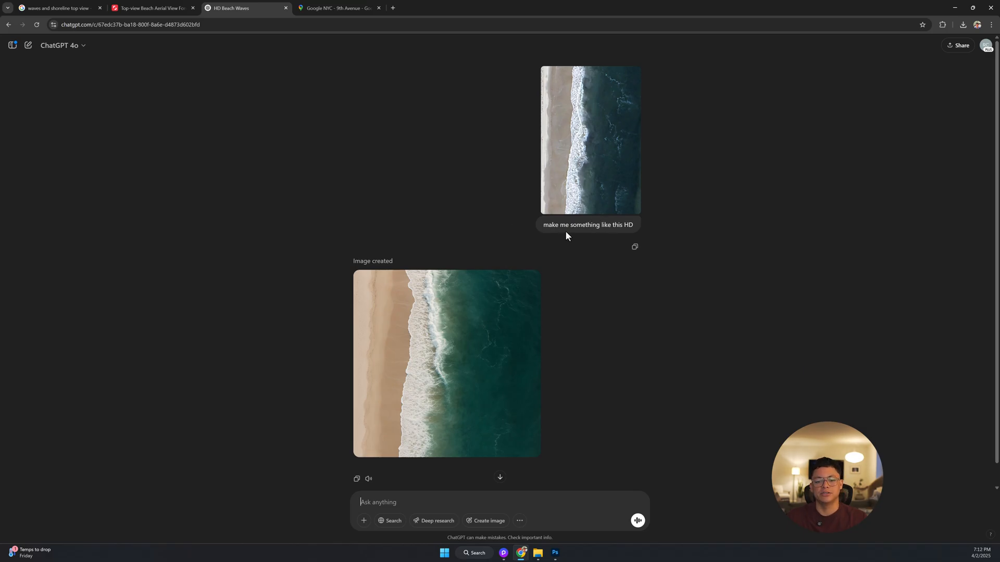
pyautogui.moveTo(630, 237)
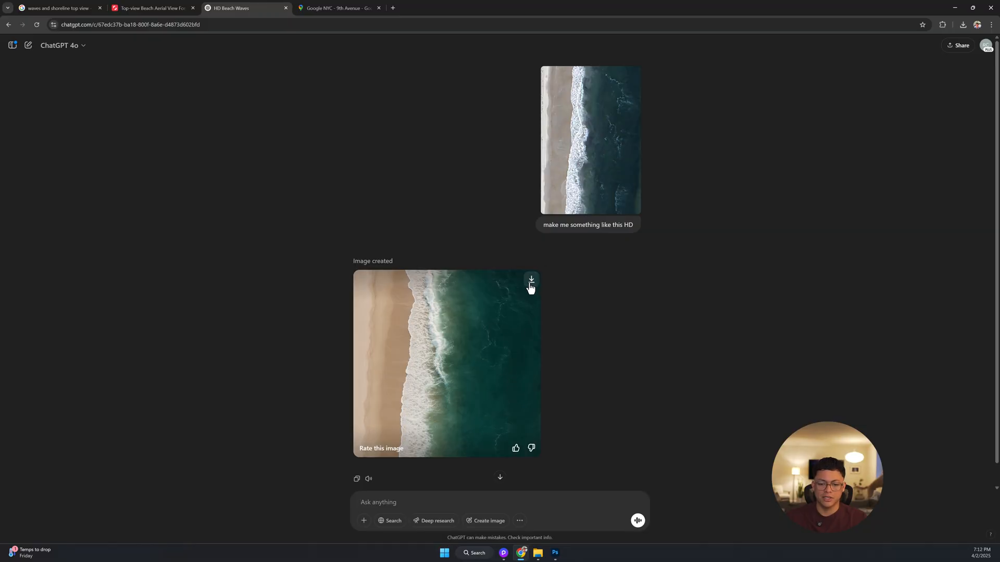
pyautogui.click(531, 281)
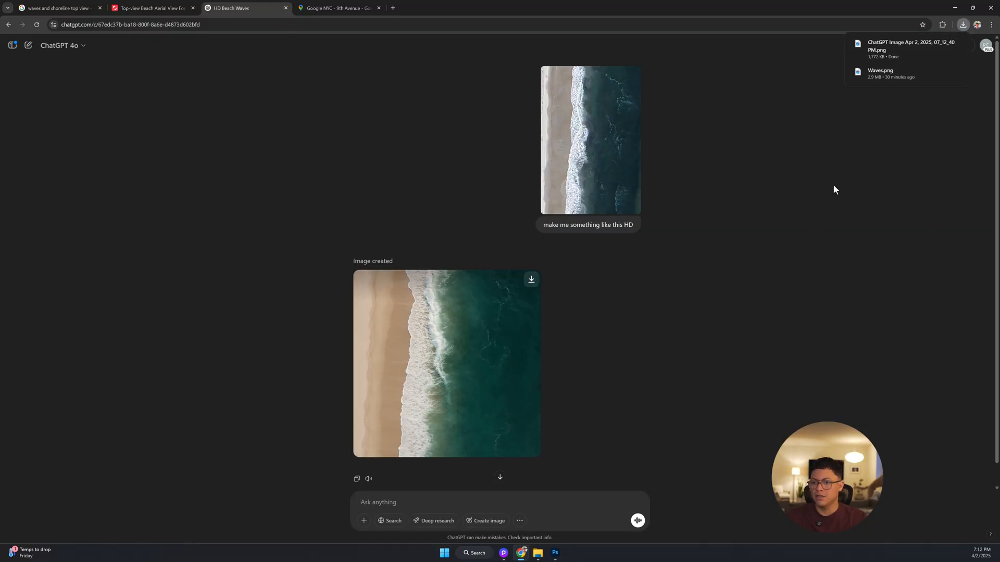
pyautogui.moveTo(948, 48)
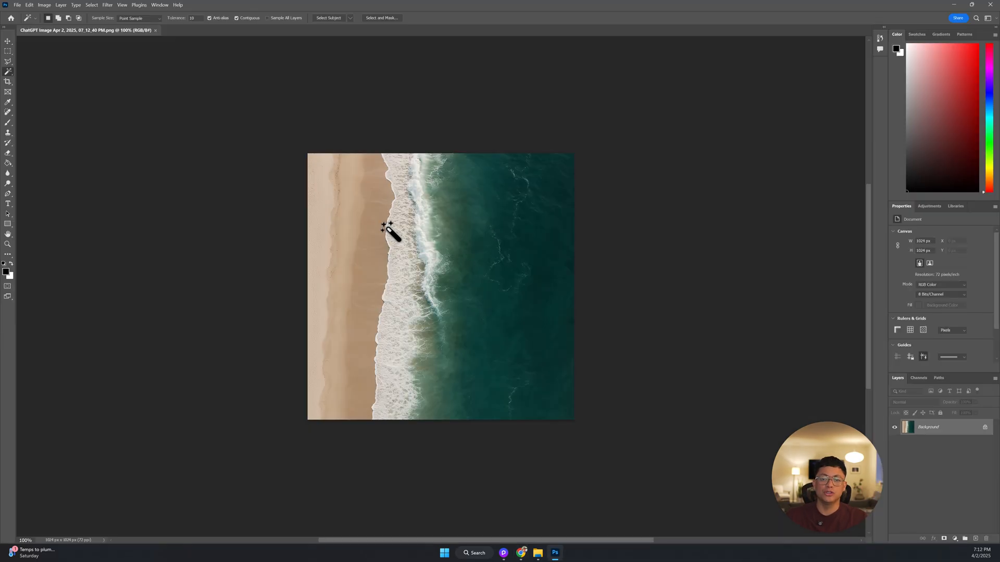
pyautogui.moveTo(294, 213)
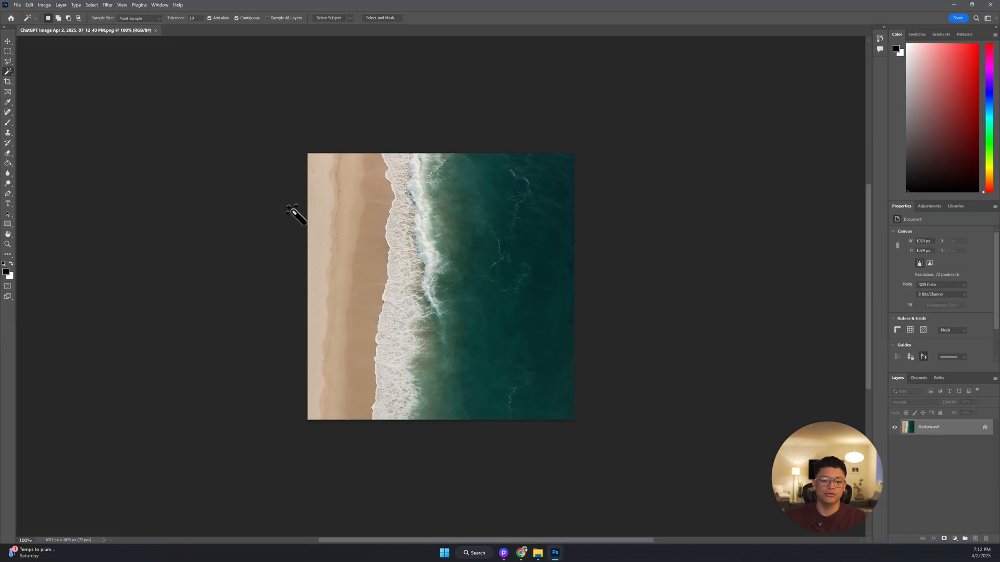
pyautogui.moveTo(430, 211)
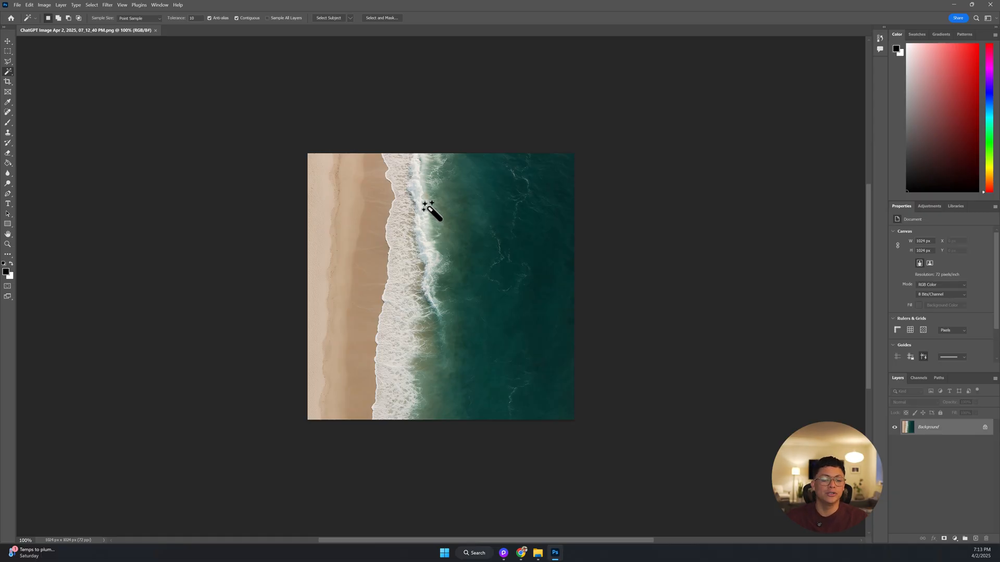
pyautogui.moveTo(58, 42)
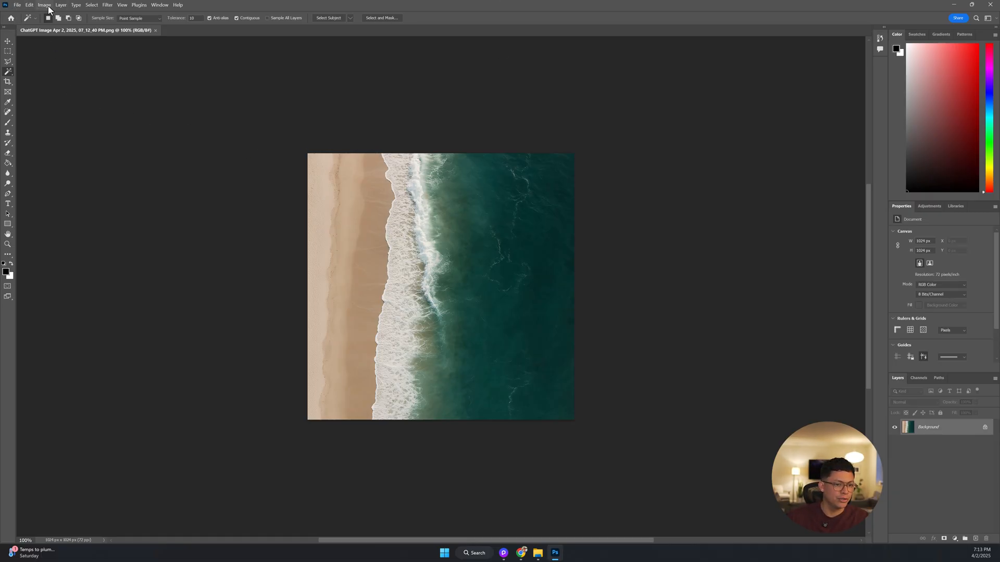
# Apply an Image > Adjustments > Black & White conversion to the beach waves image.
pyautogui.click(43, 5)
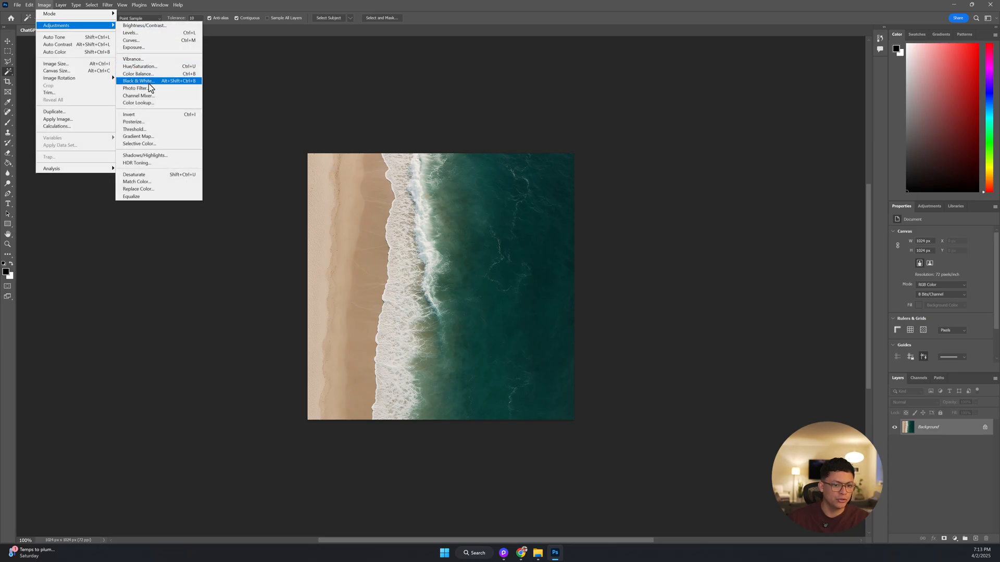
pyautogui.click(136, 81)
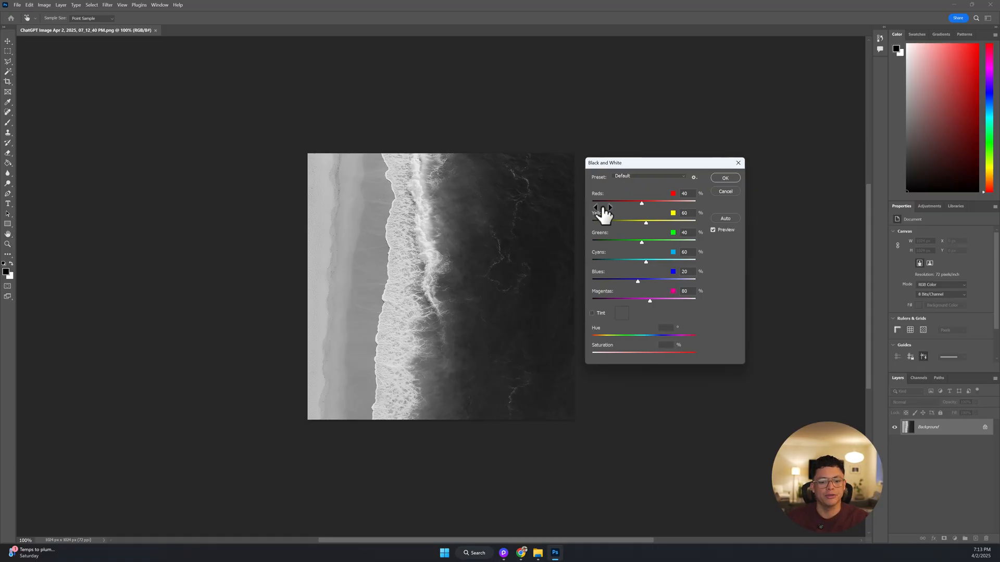
pyautogui.moveTo(421, 165)
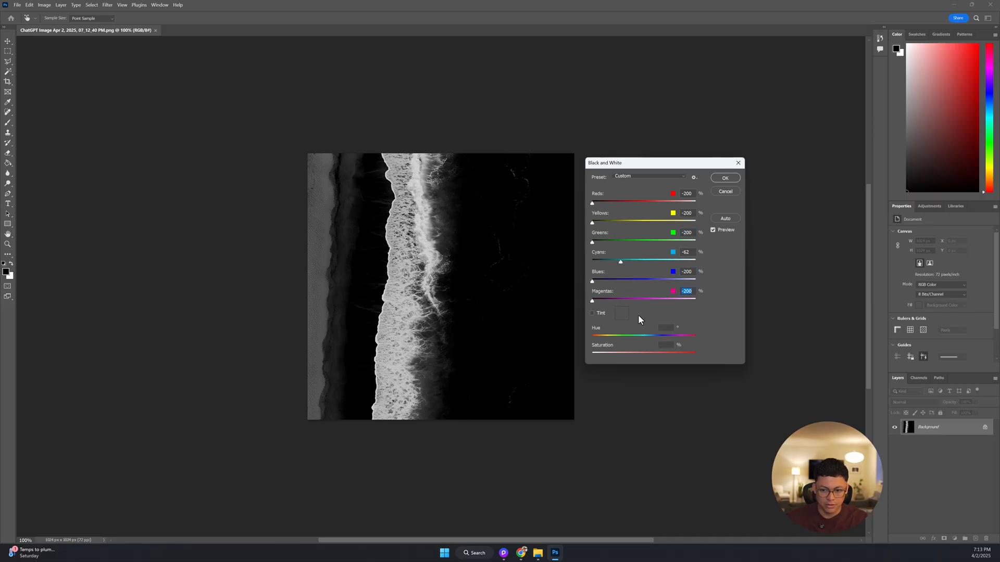
pyautogui.moveTo(642, 226)
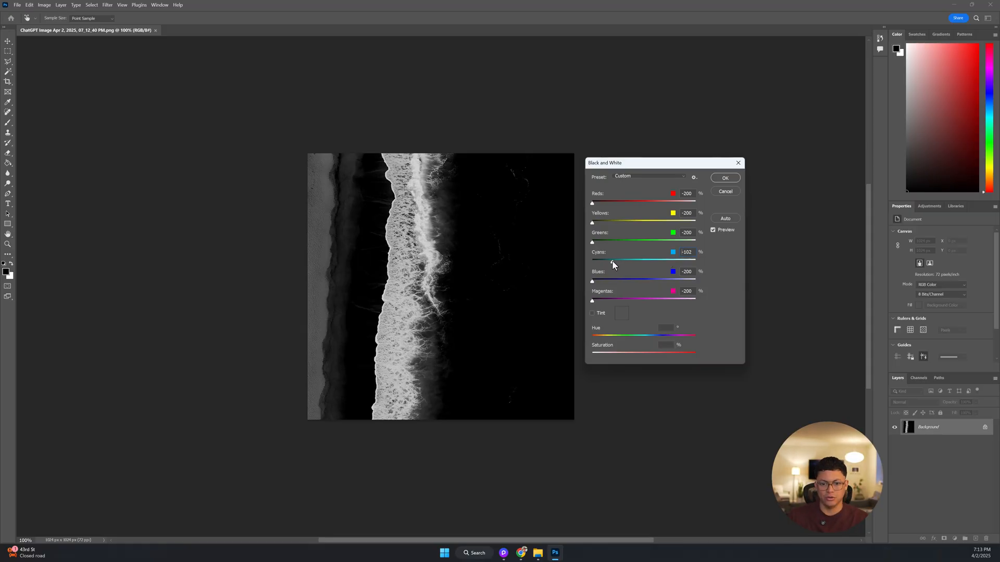
# Confirm the black-and-white conversion and fill the sand strip and open water solid black.
pyautogui.click(725, 179)
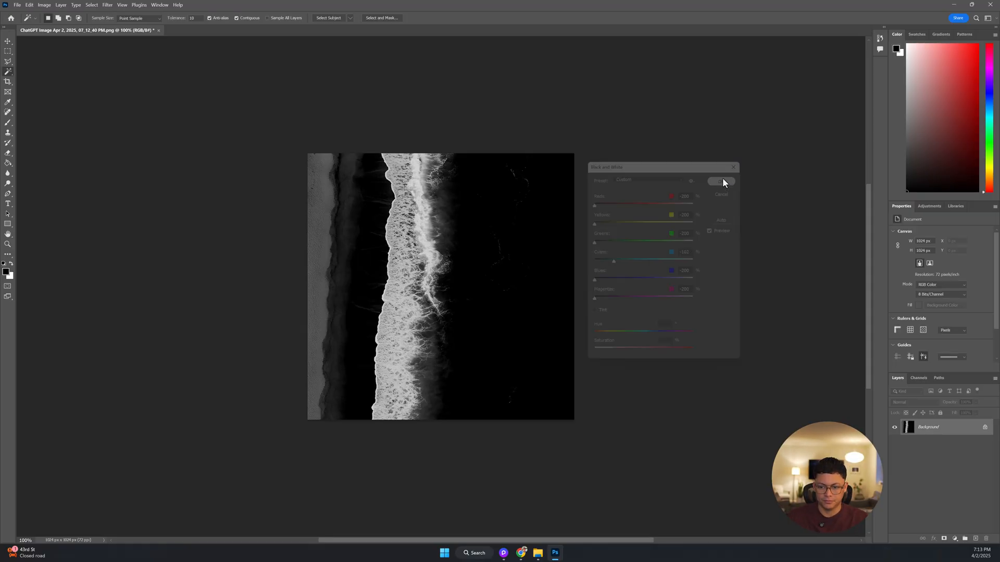
pyautogui.click(721, 181)
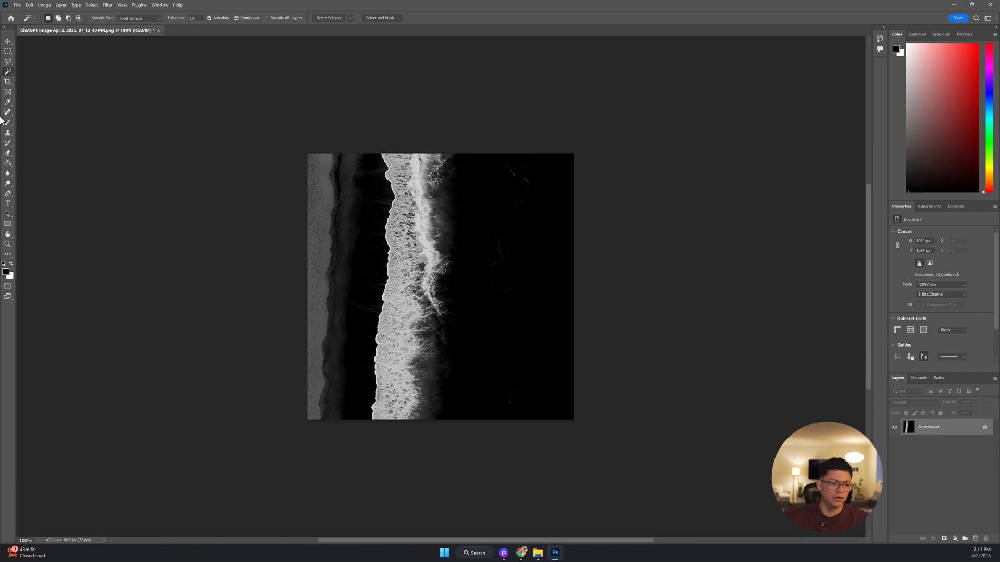
pyautogui.moveTo(325, 188)
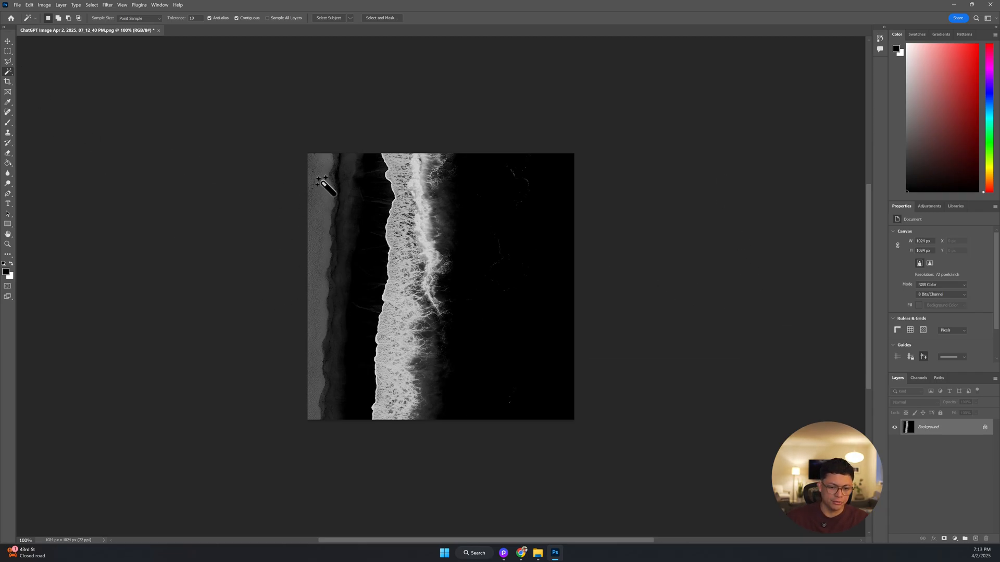
pyautogui.moveTo(33, 83)
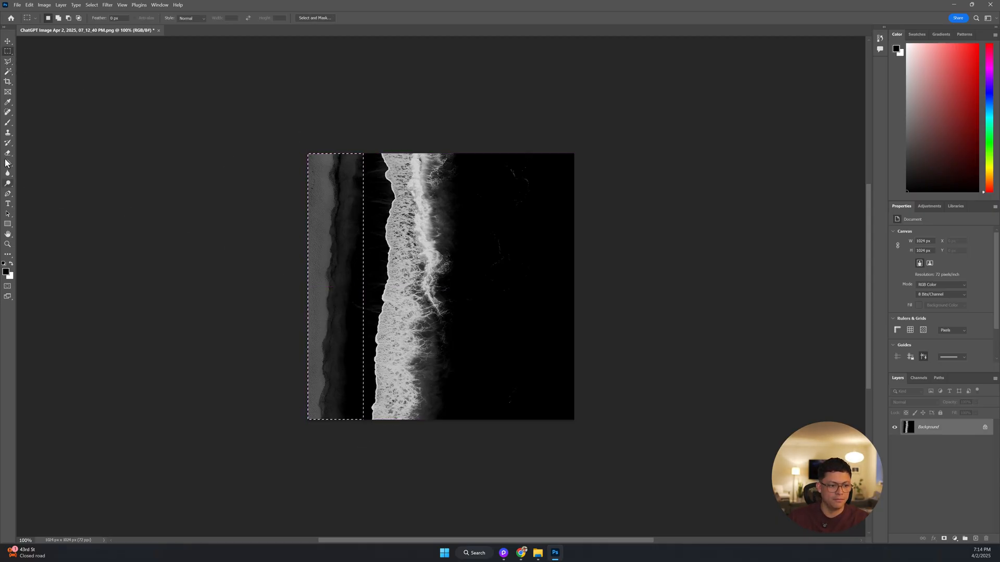
pyautogui.click(337, 255)
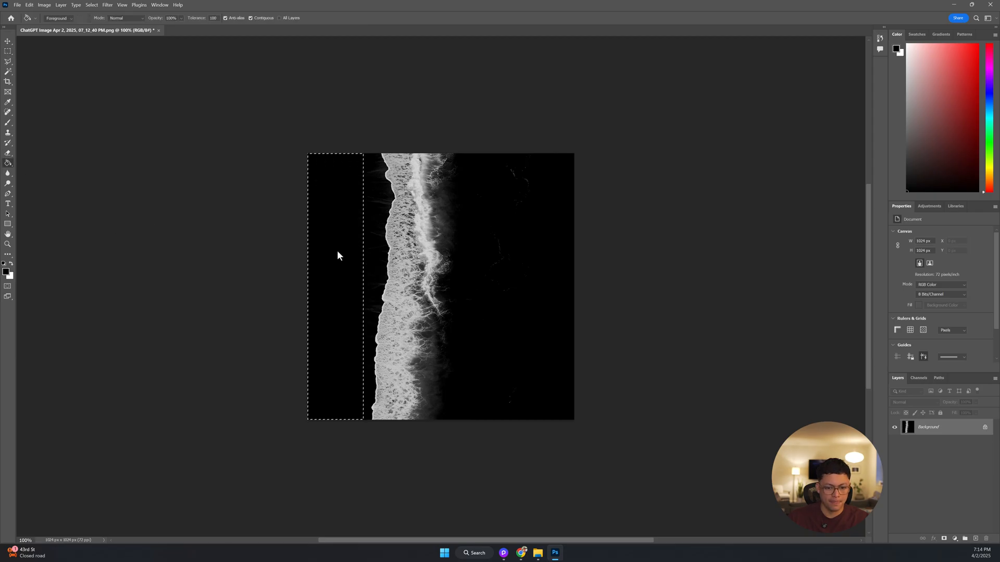
pyautogui.click(8, 50)
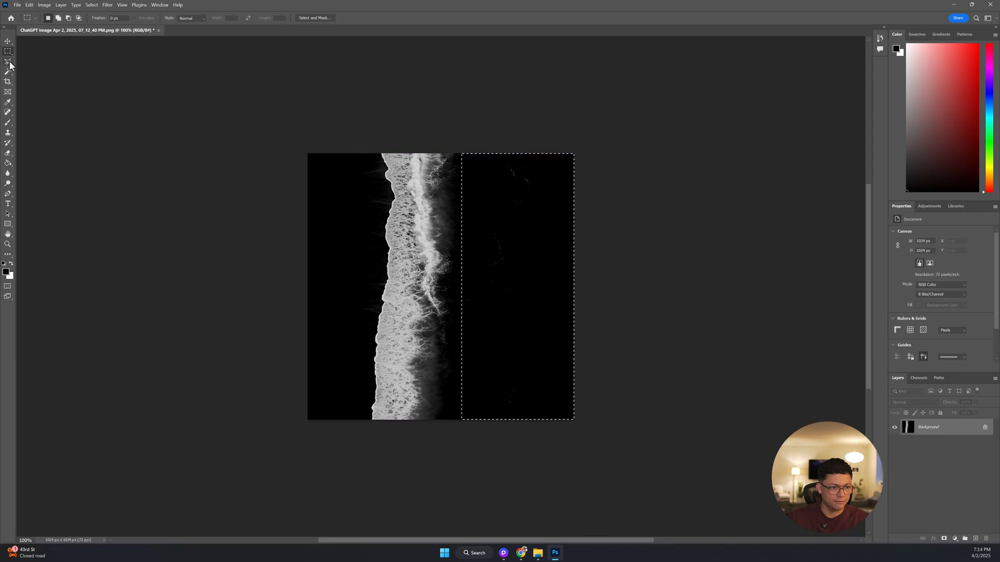
pyautogui.moveTo(10, 162)
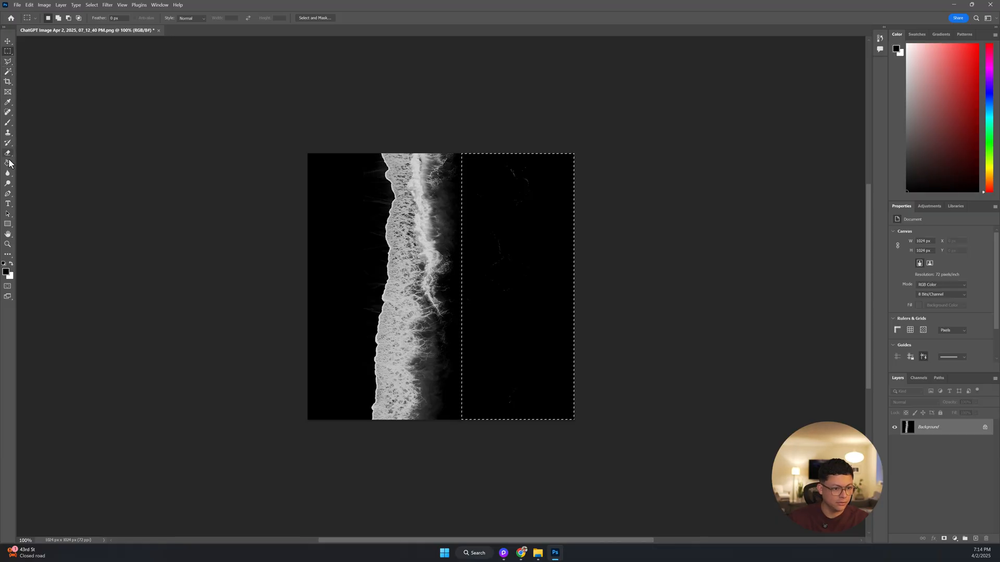
pyautogui.click(9, 162)
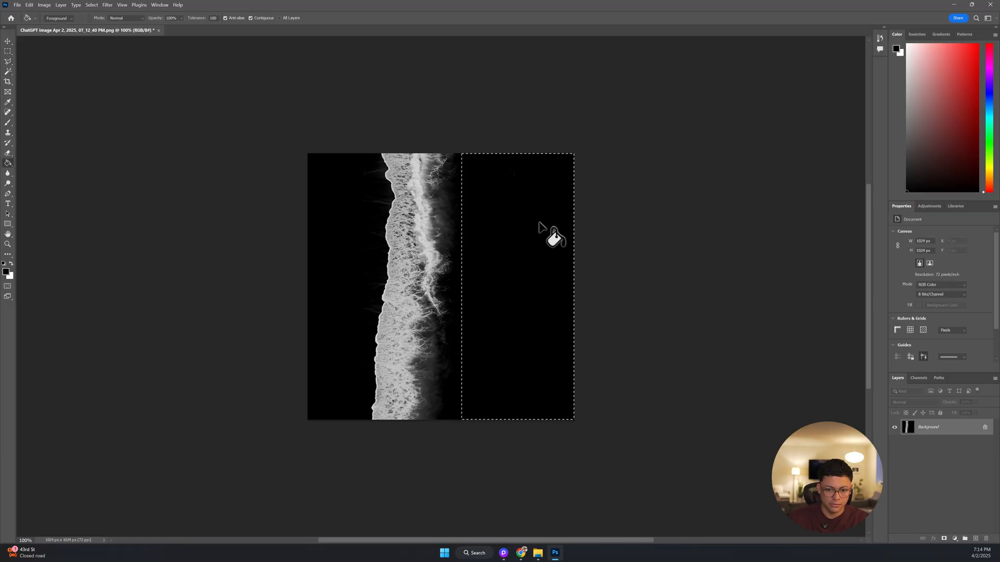
pyautogui.moveTo(526, 191)
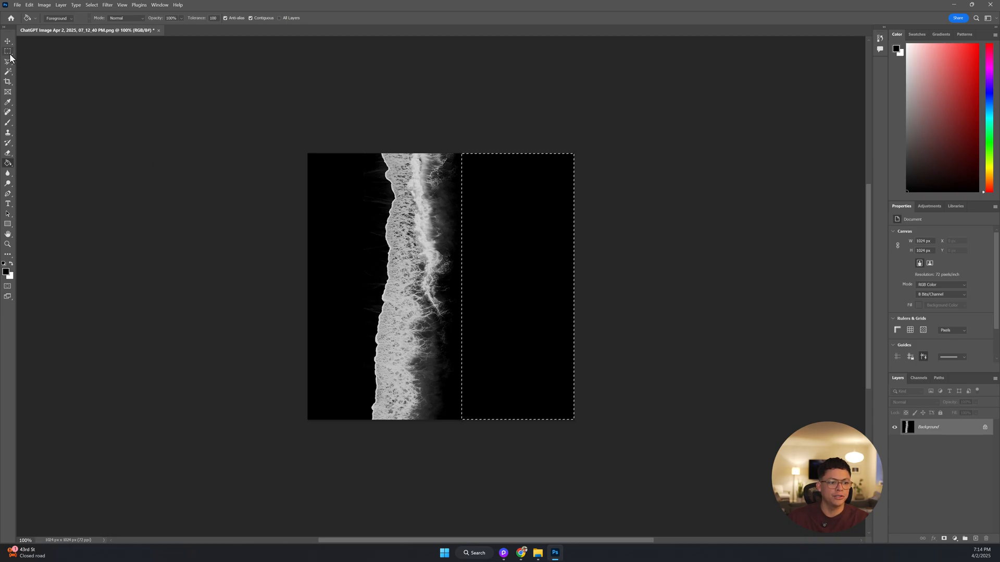
pyautogui.click(8, 50)
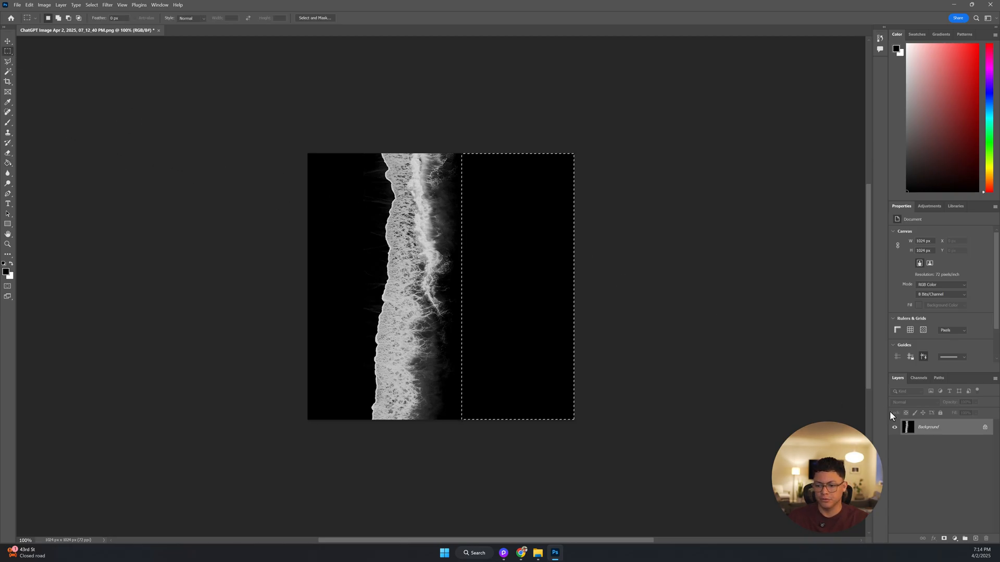
# Save the black-and-white shoreline foam image via File > Save.
pyautogui.click(18, 4)
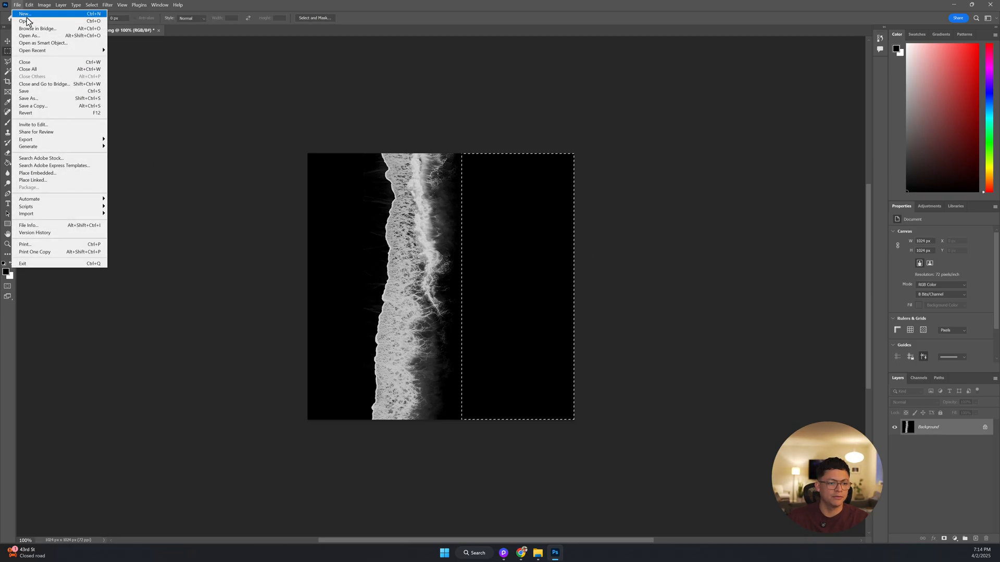
pyautogui.moveTo(45, 91)
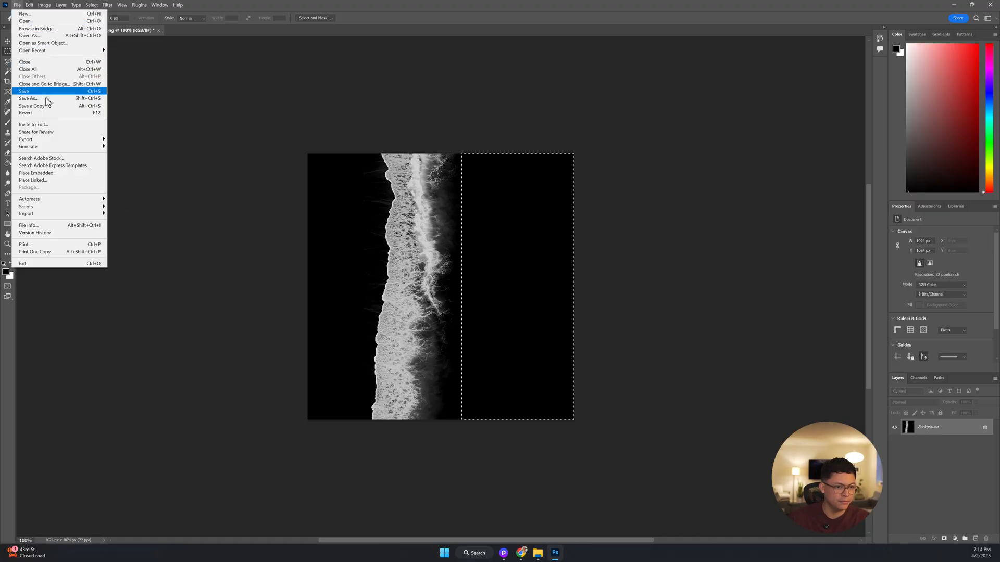
pyautogui.click(28, 99)
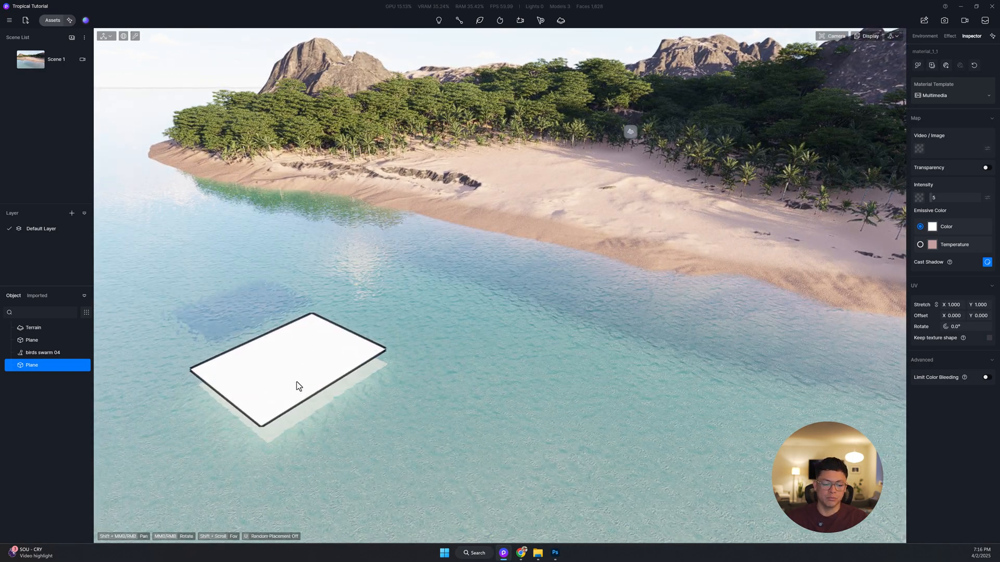
# Load the Waves B&W image into the plane's Multimedia material Video/Image slot.
pyautogui.click(923, 36)
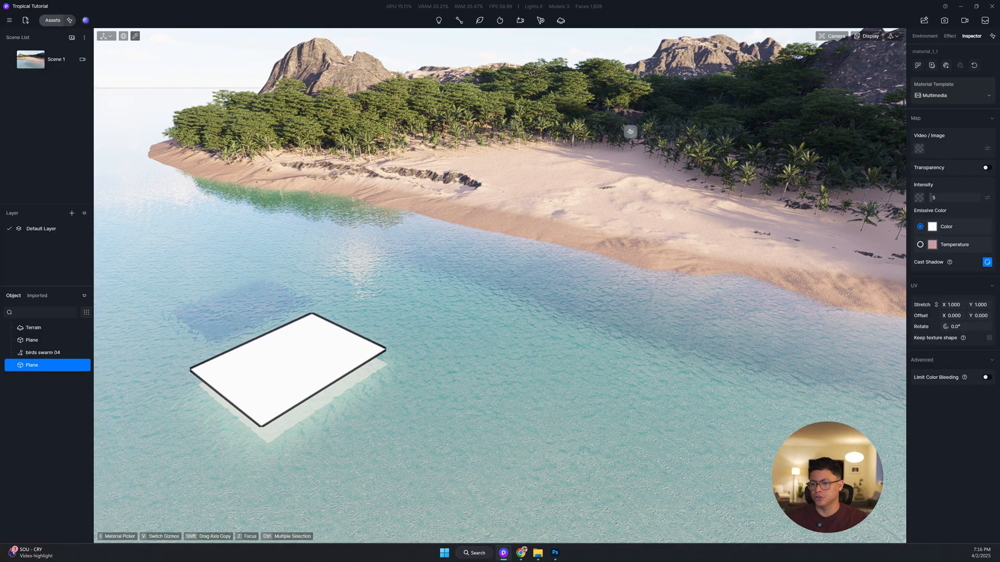
pyautogui.click(949, 95)
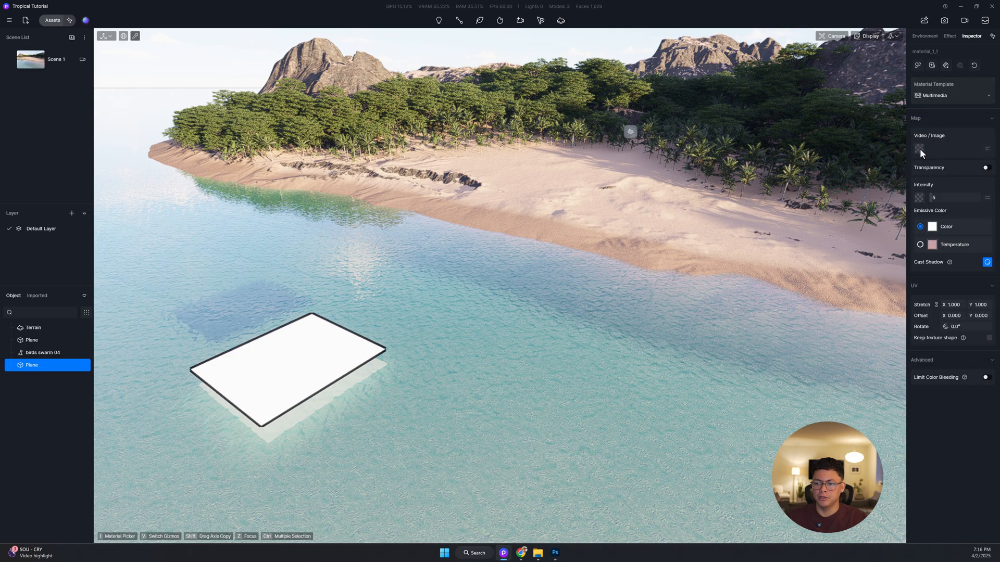
pyautogui.click(920, 148)
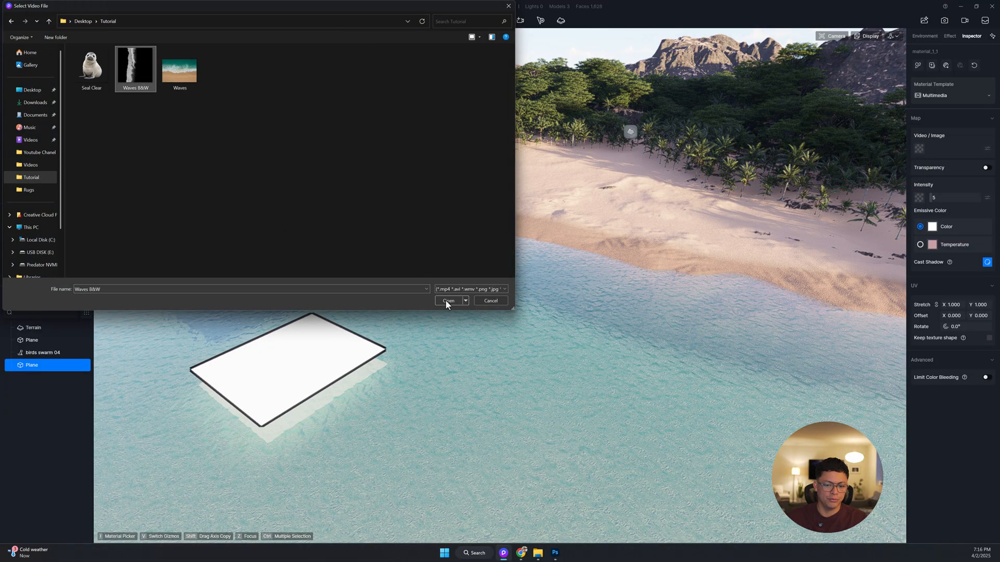
pyautogui.click(448, 300)
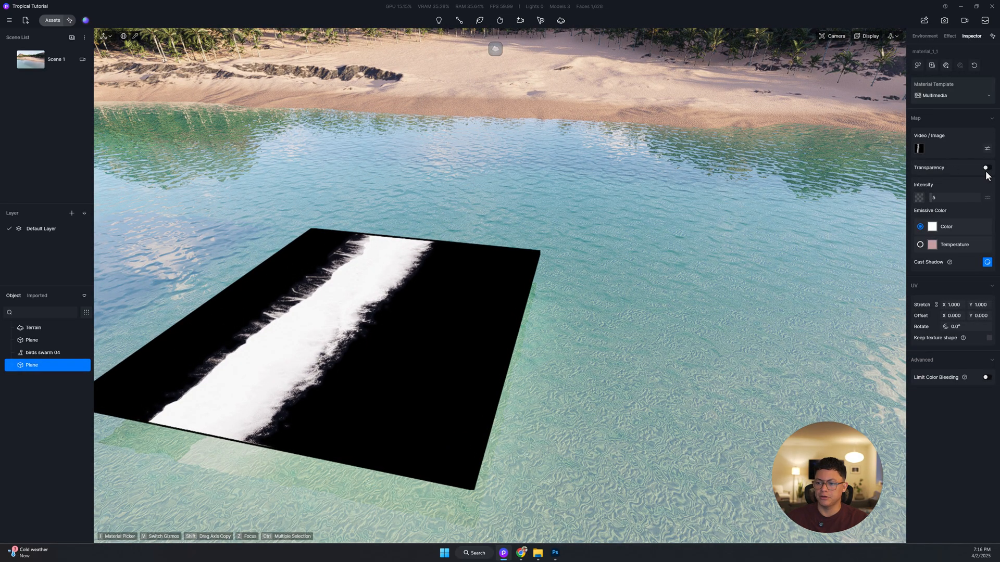
# Enable Transparency on the foam plane and position copies of it along the shoreline.
pyautogui.click(986, 167)
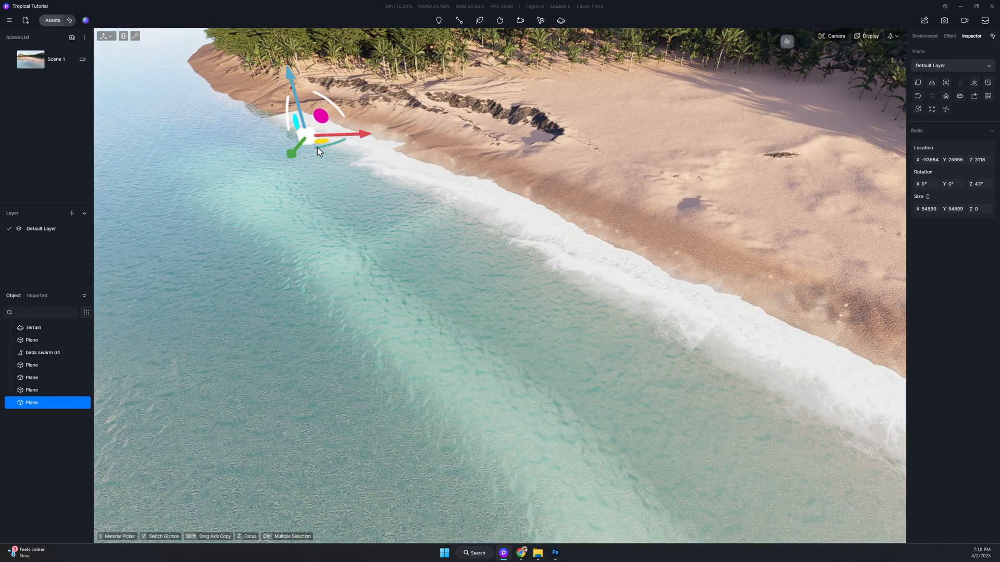
pyautogui.moveTo(319, 140); pyautogui.dragTo(178, 121)
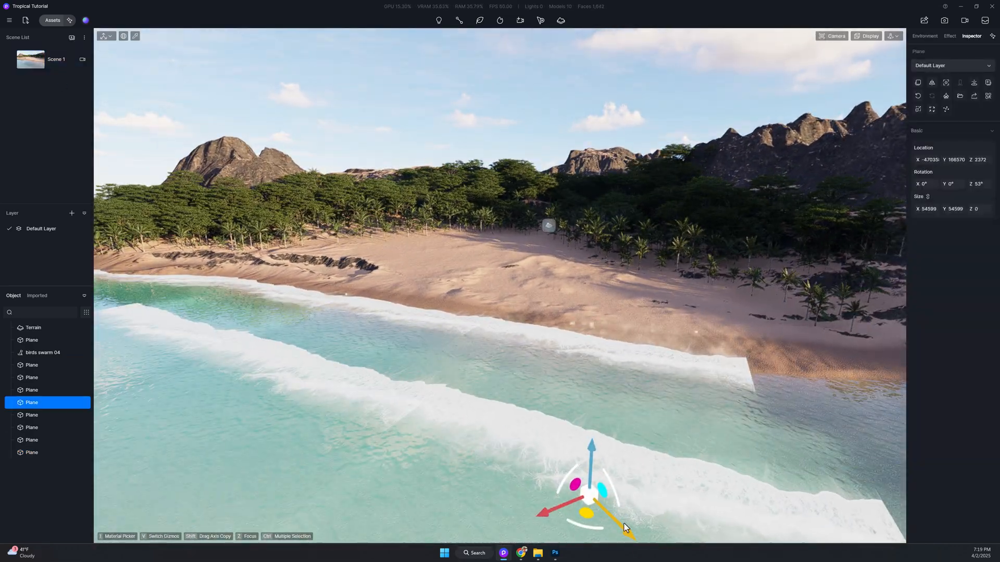
pyautogui.click(923, 36)
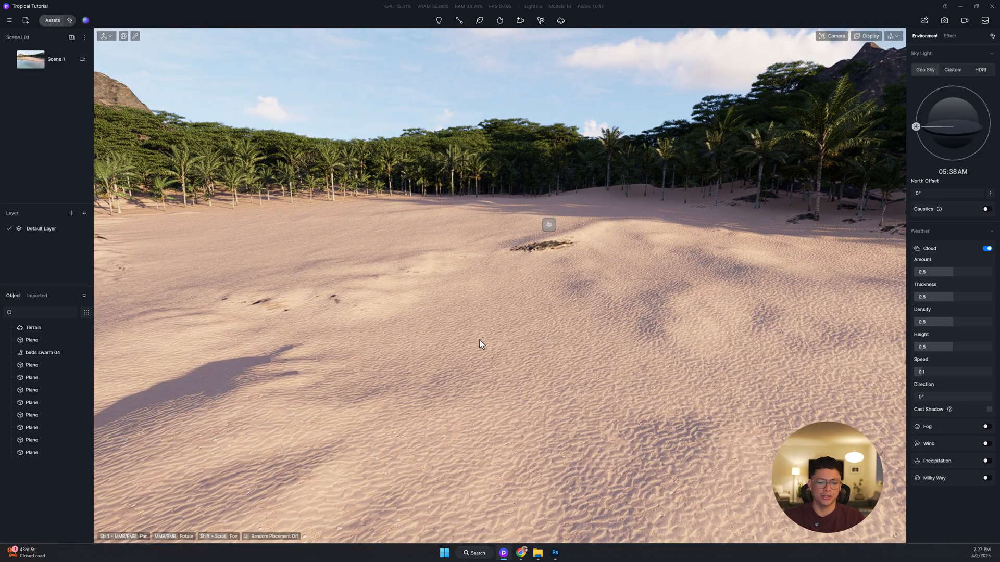
pyautogui.moveTo(355, 355)
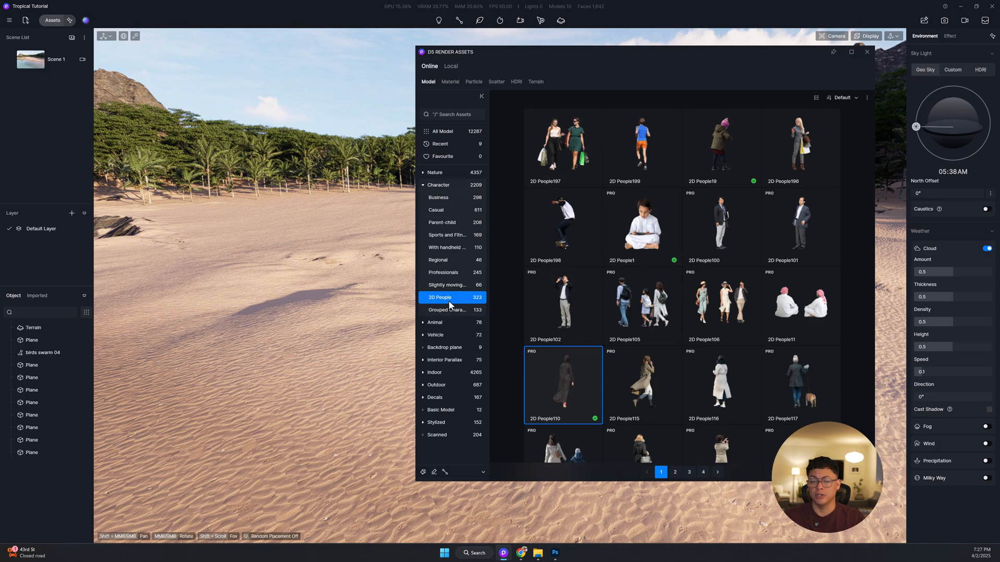
pyautogui.moveTo(776, 298)
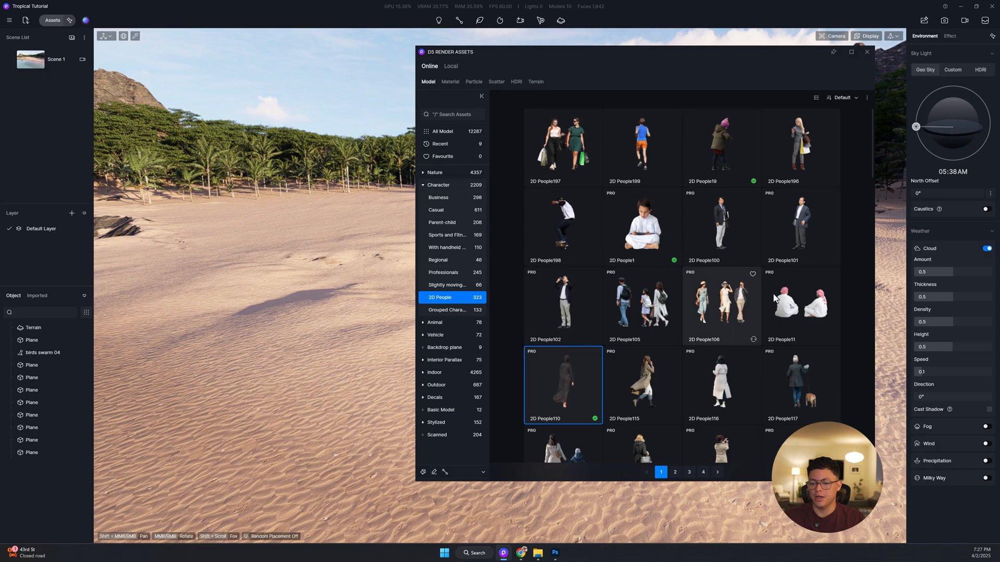
pyautogui.moveTo(571, 380)
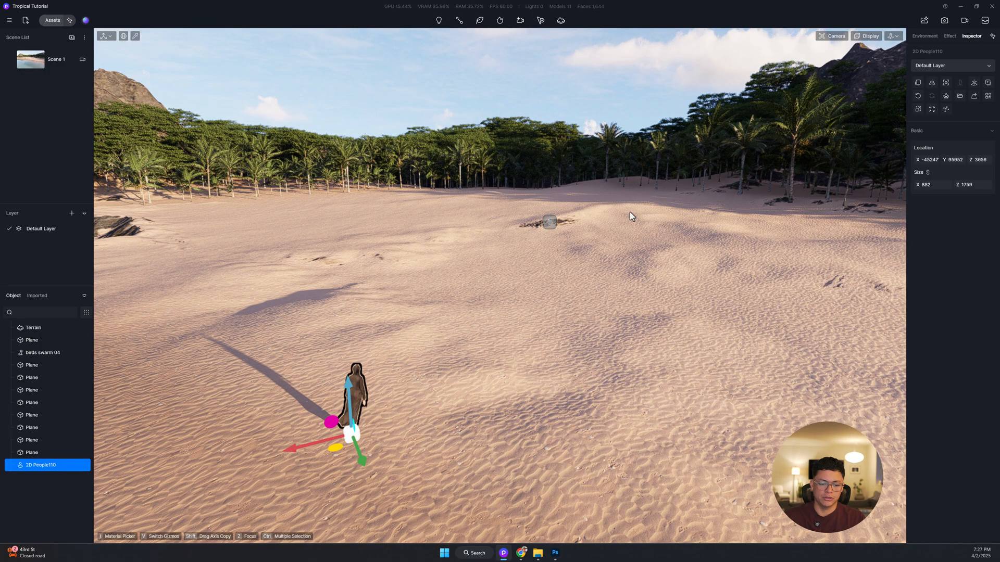
# Load the Seal Clear image as the person cutout's Base Color Map.
pyautogui.click(923, 36)
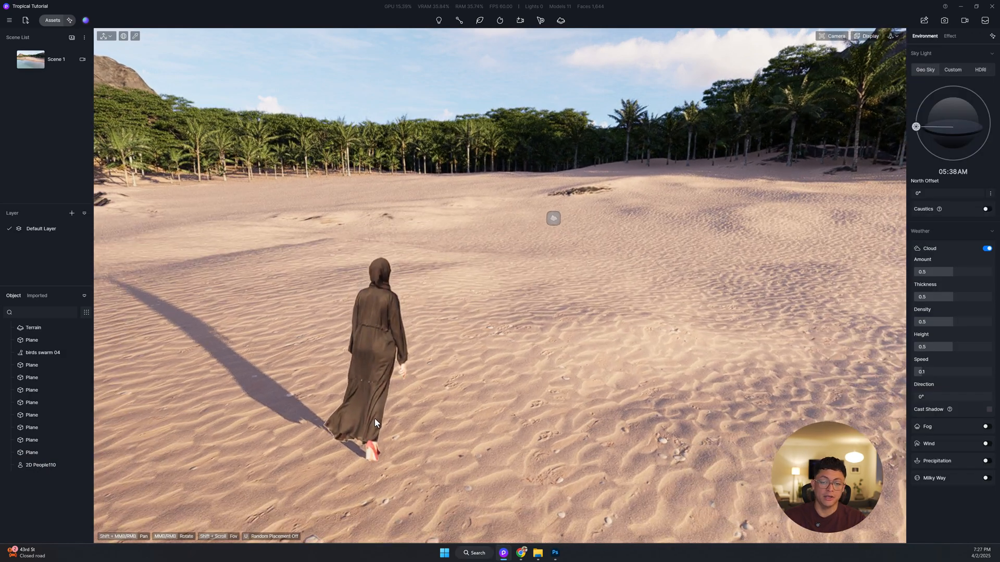
pyautogui.click(376, 351)
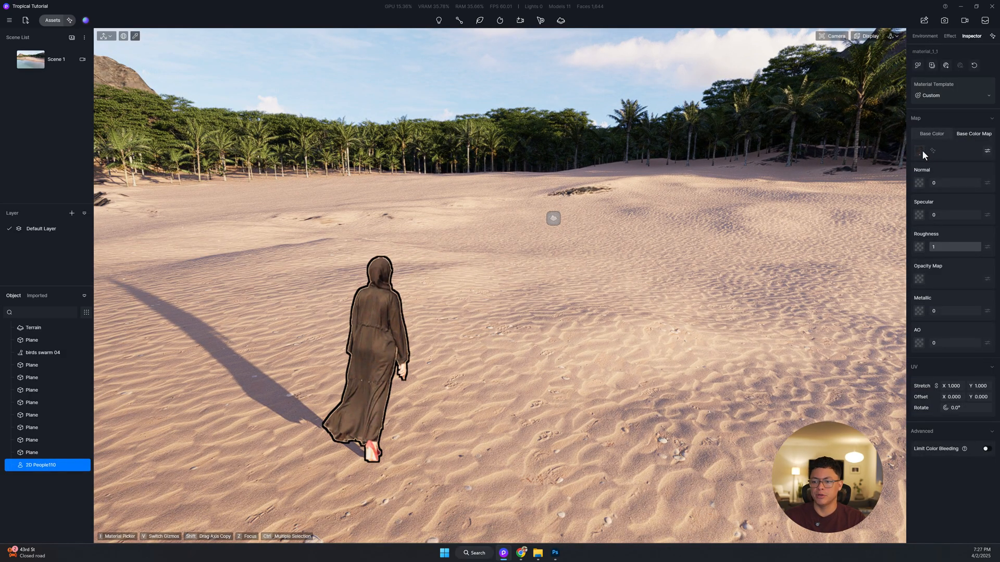
pyautogui.click(918, 151)
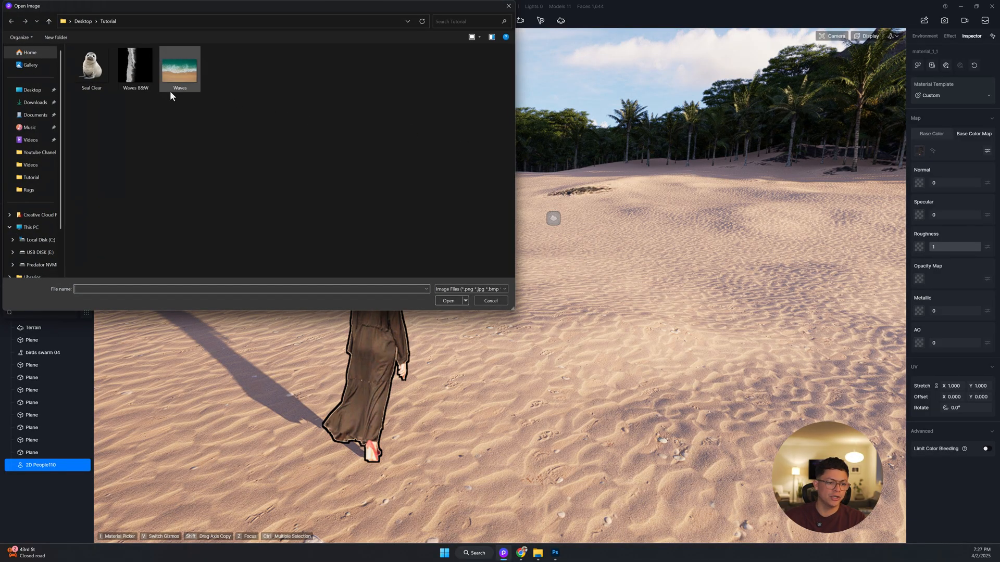
pyautogui.click(91, 65)
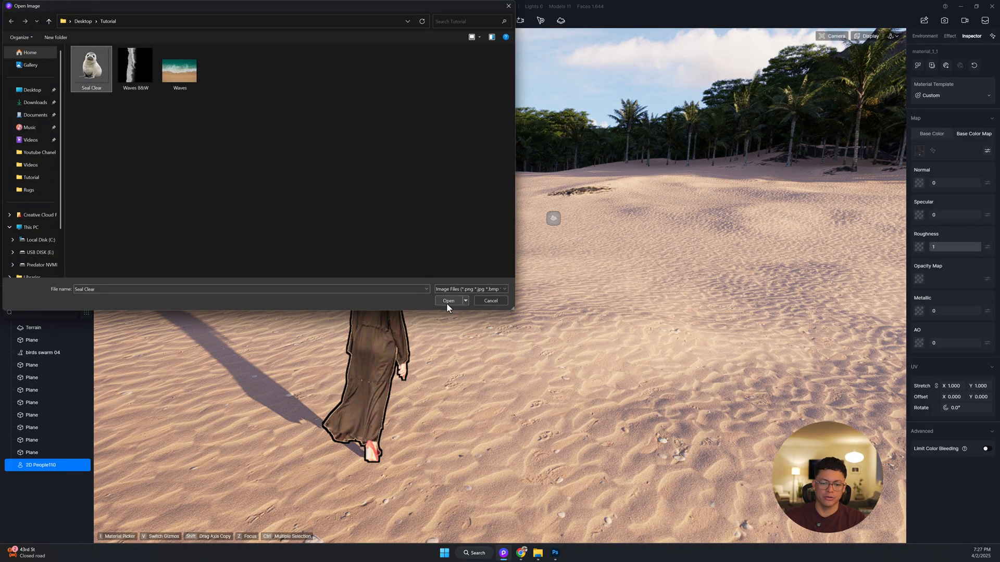
pyautogui.click(449, 301)
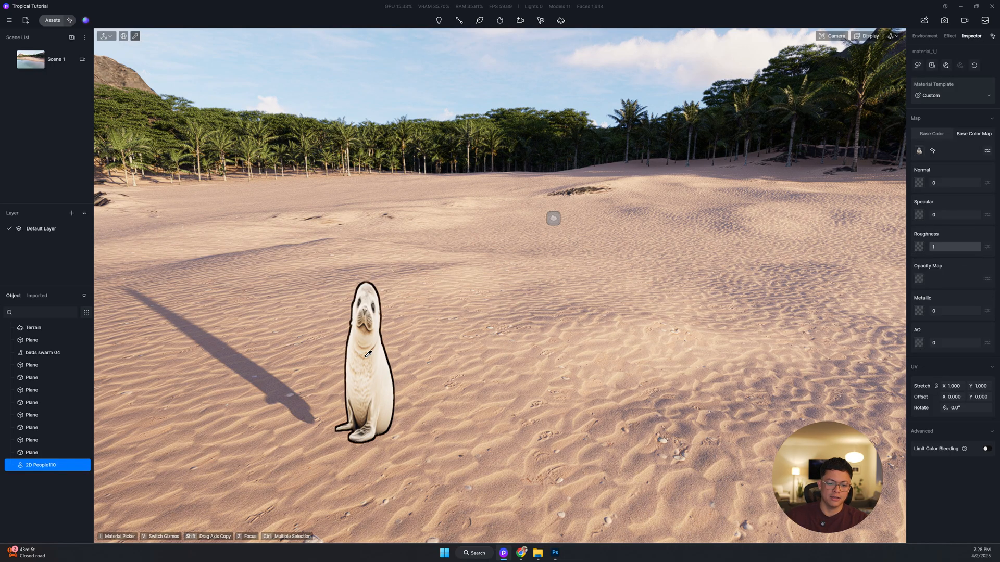
# Reduce the seal cutout's Size Z to seal height, then bring up the Shutterstock page.
pyautogui.click(924, 36)
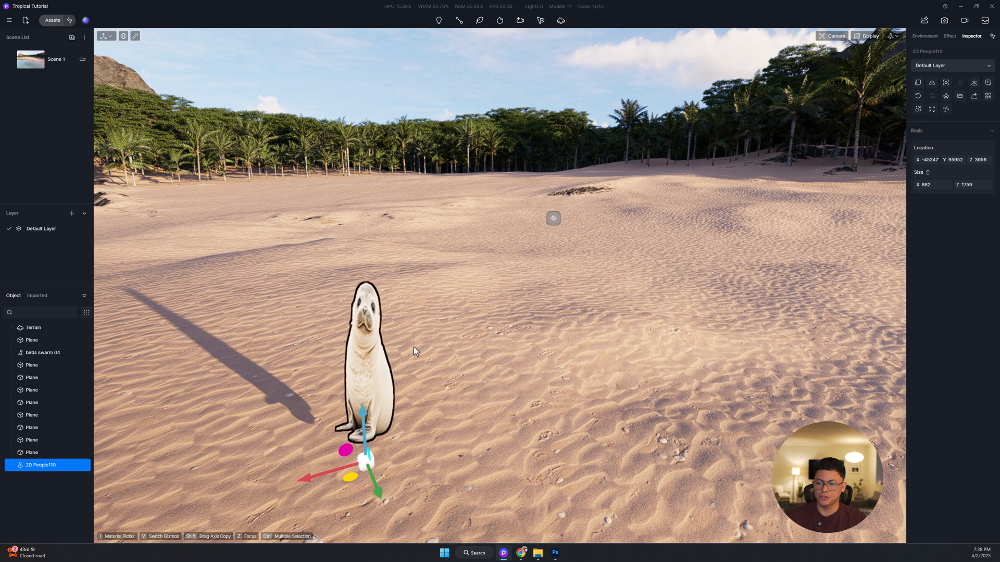
pyautogui.moveTo(923, 181)
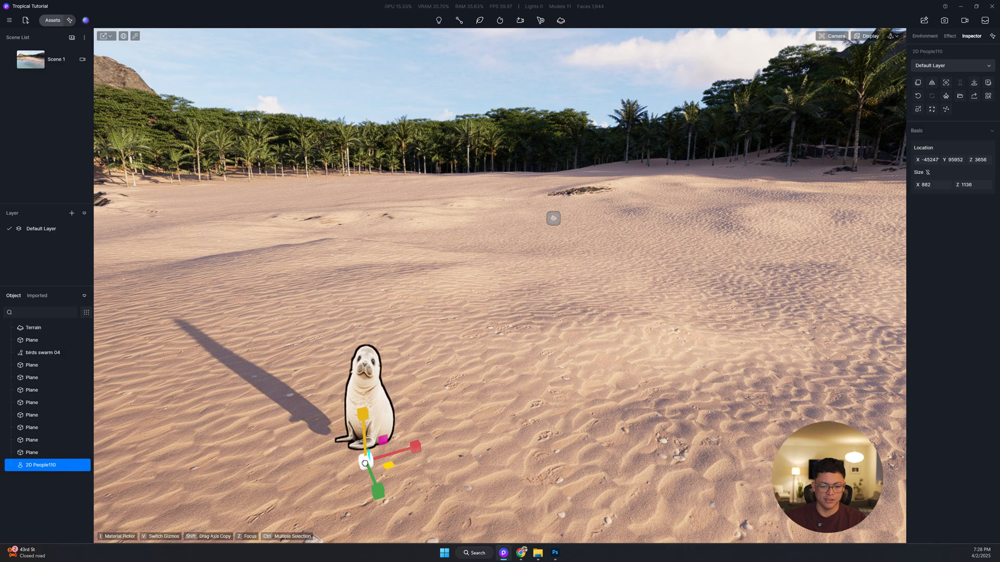
pyautogui.click(924, 36)
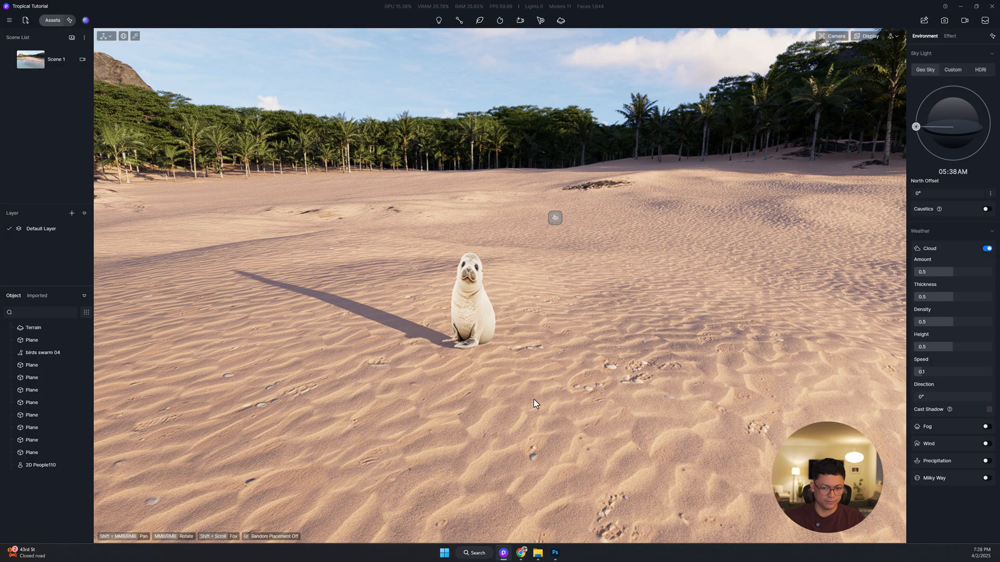
pyautogui.click(522, 553)
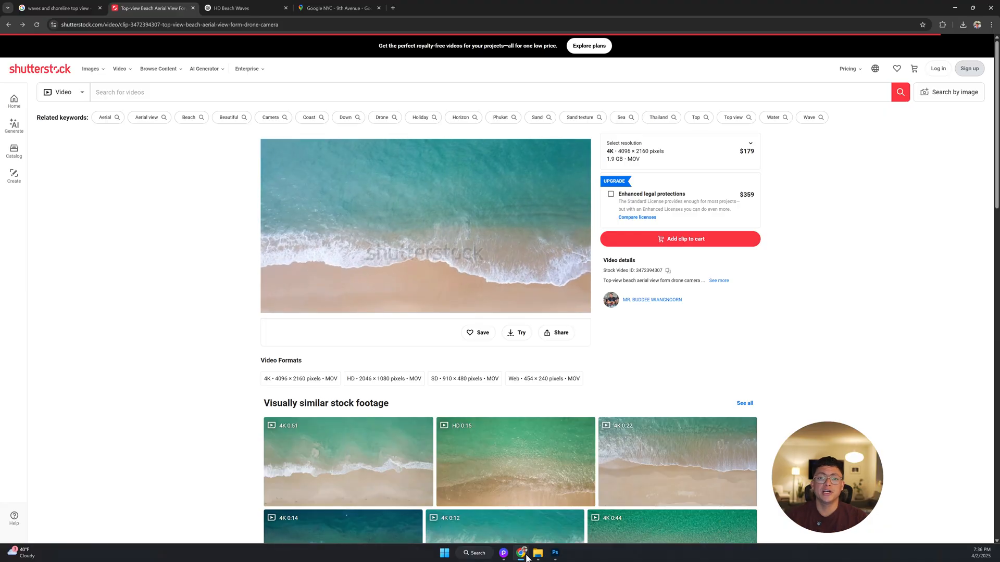